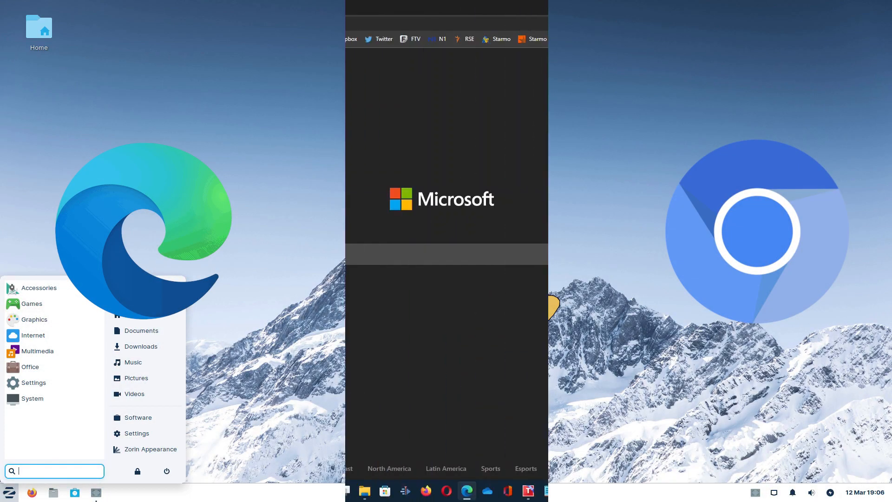
Open the Edge search result and scroll StatCounter's desktop browser market share figures
left_click(466, 491)
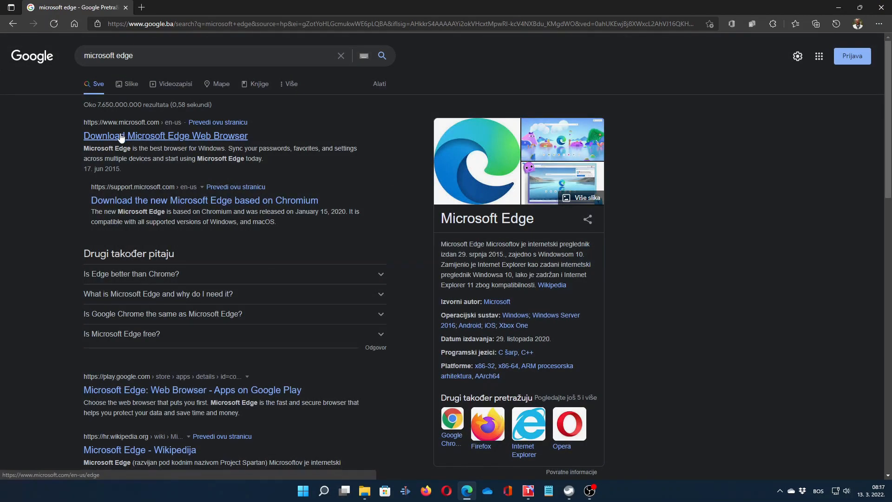
left_click(165, 135)
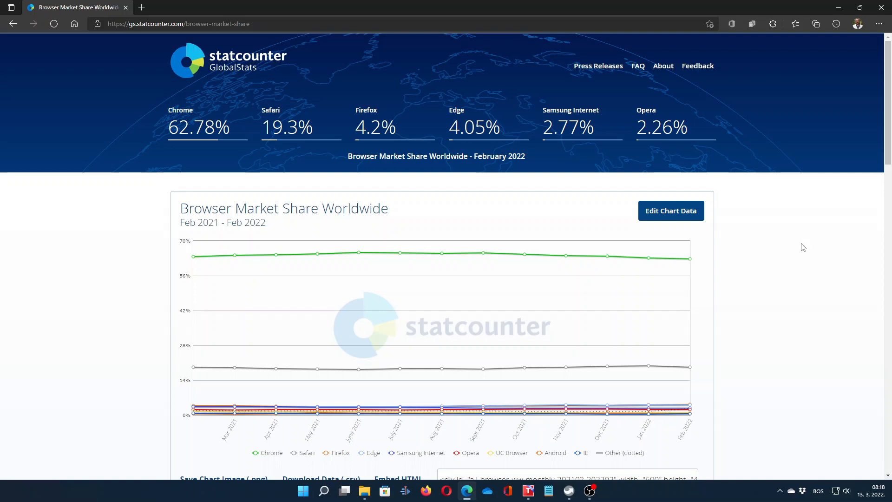
scroll("down", 3)
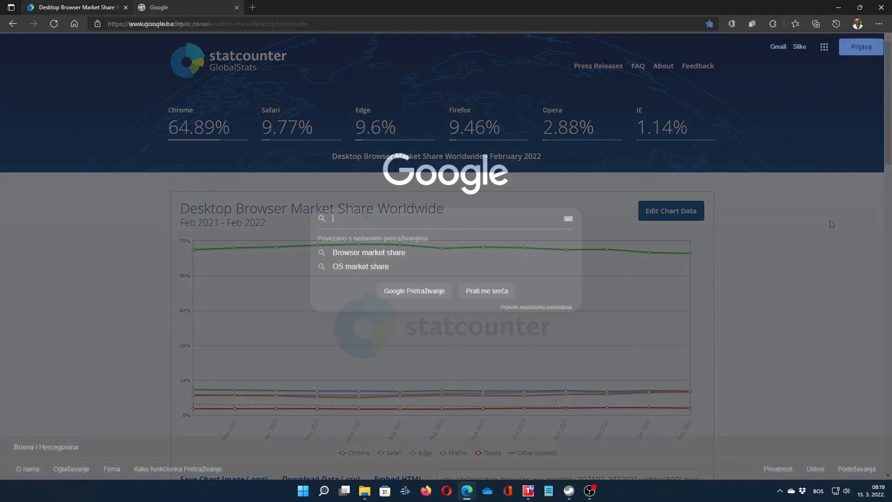
Search Google for 'office online' and open the Free Microsoft Office Online result
type("office online")
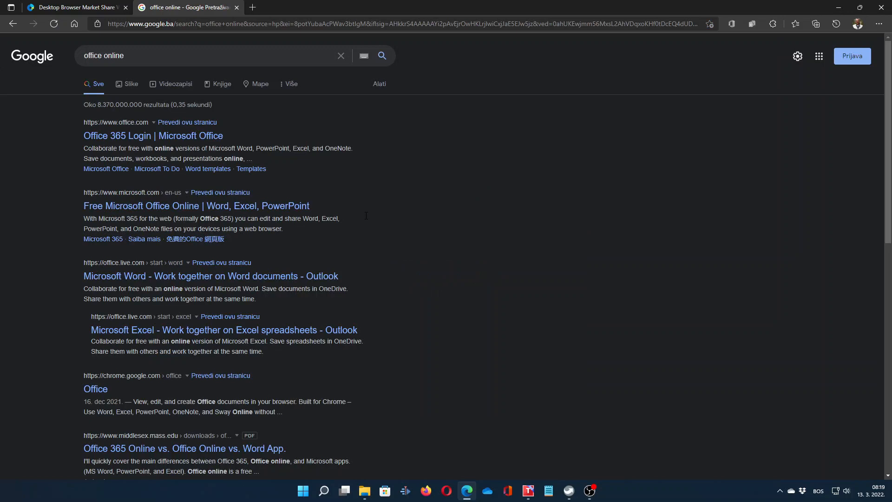
mouse_move(506, 199)
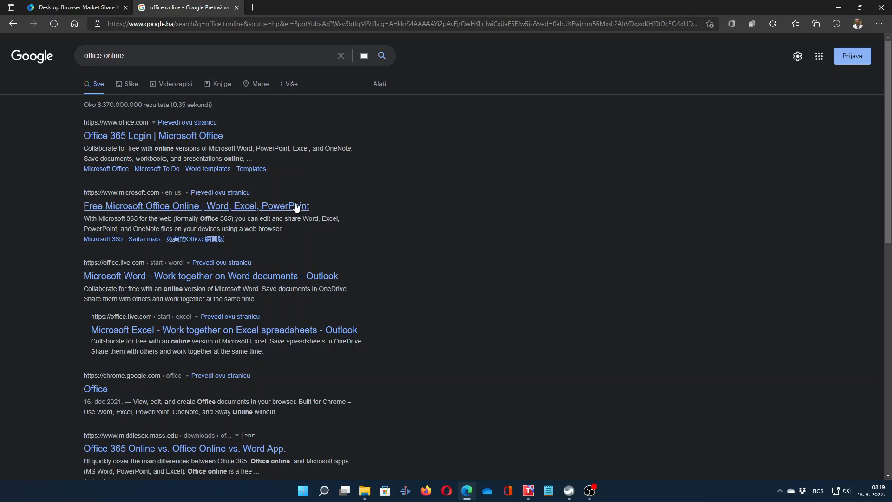
left_click(196, 206)
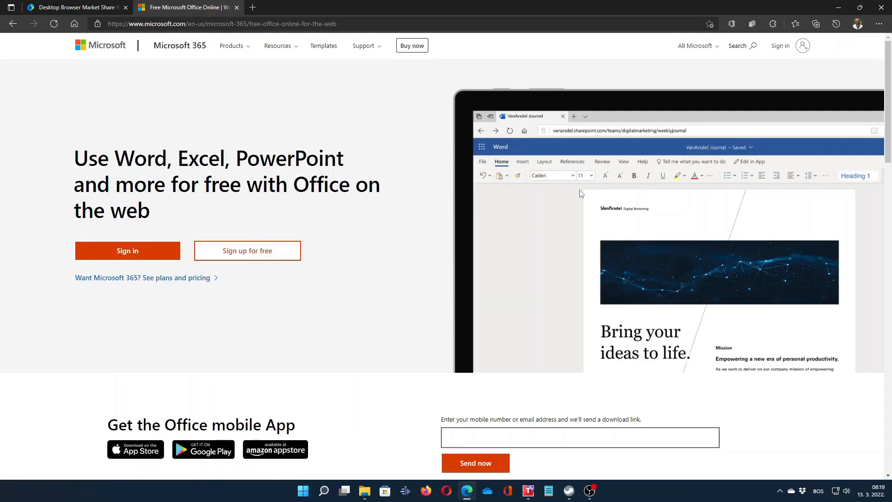
mouse_move(415, 263)
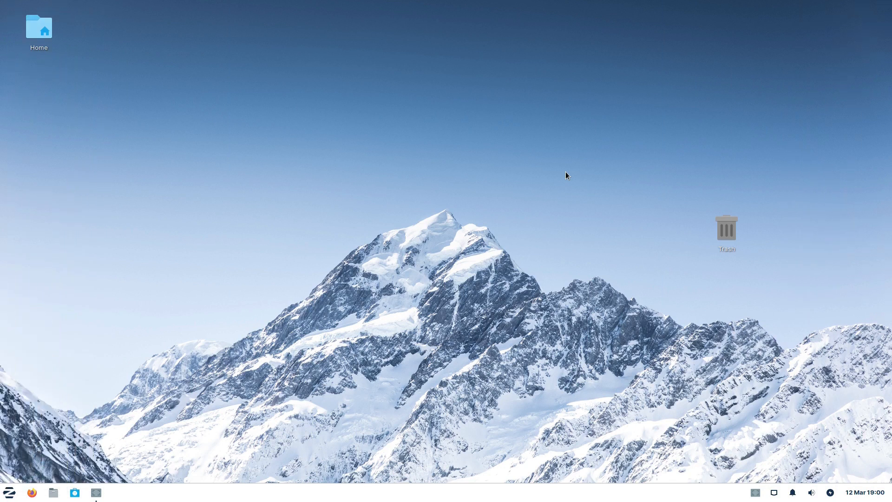
mouse_move(51, 469)
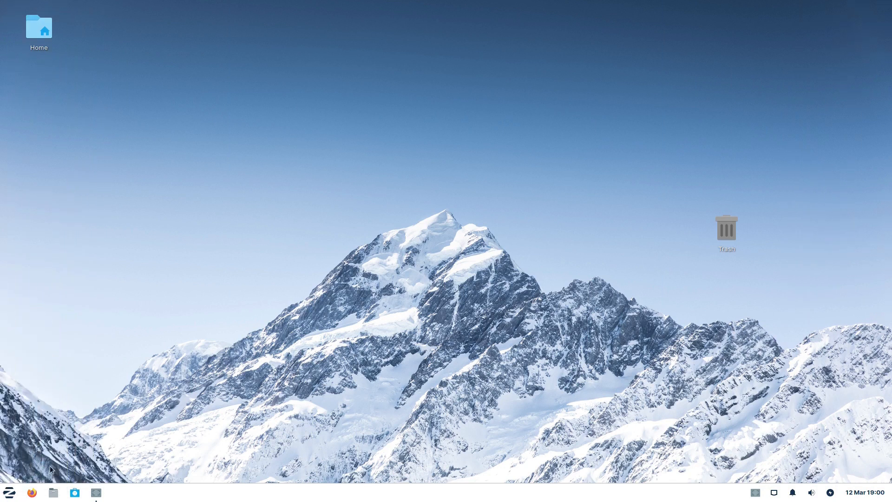
In Firefox, search 'microsoft' and open Microsoft's Edge download page
left_click(32, 492)
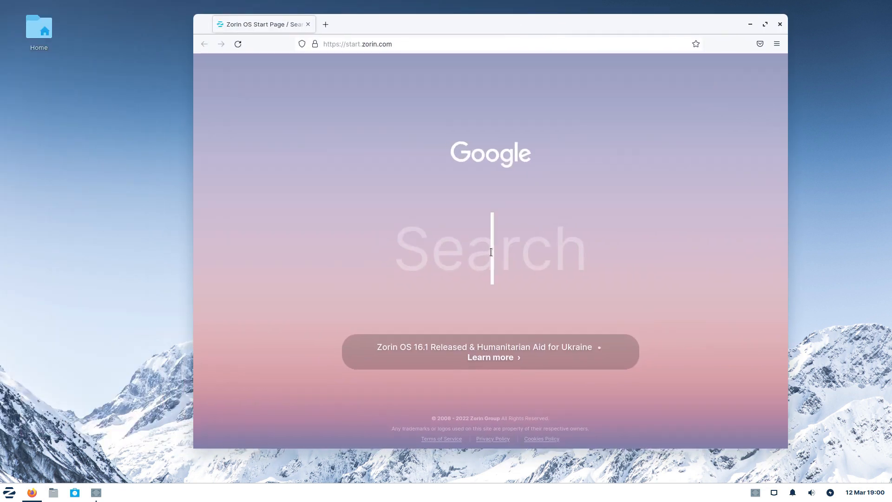
type("microsoft edge")
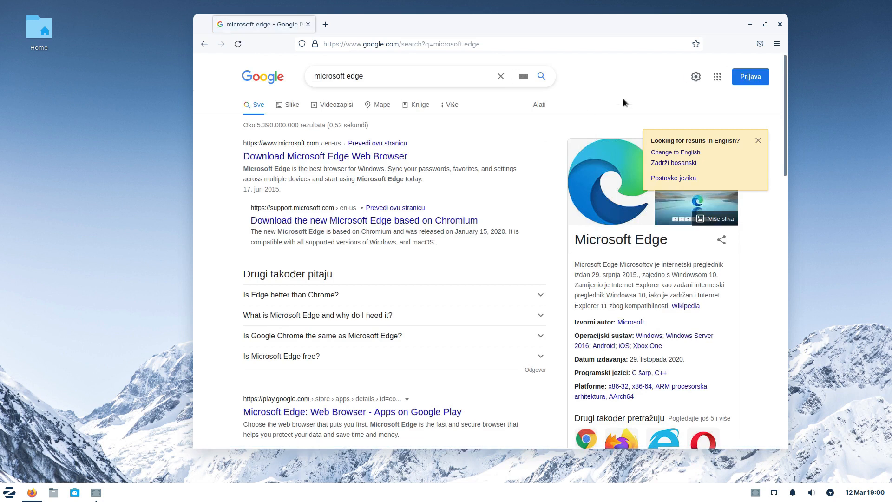
left_click(325, 156)
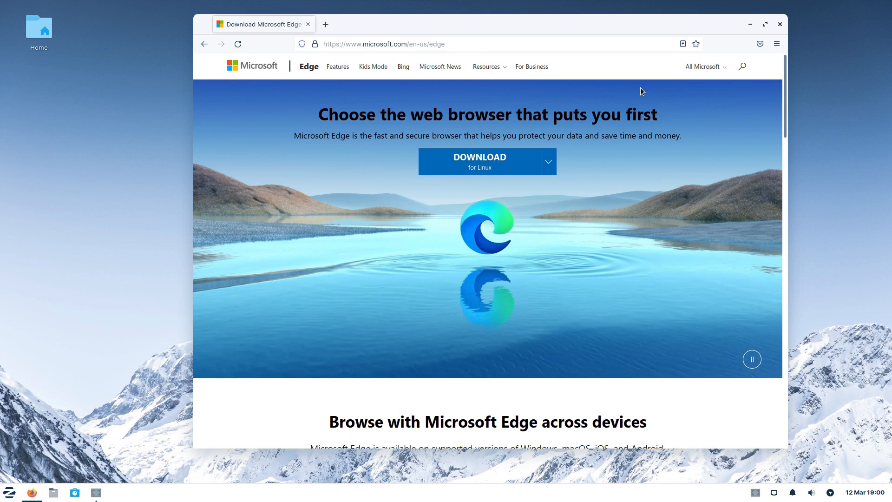
Download the Linux (.deb) Edge package and dismiss the thank-you dialog
left_click(547, 161)
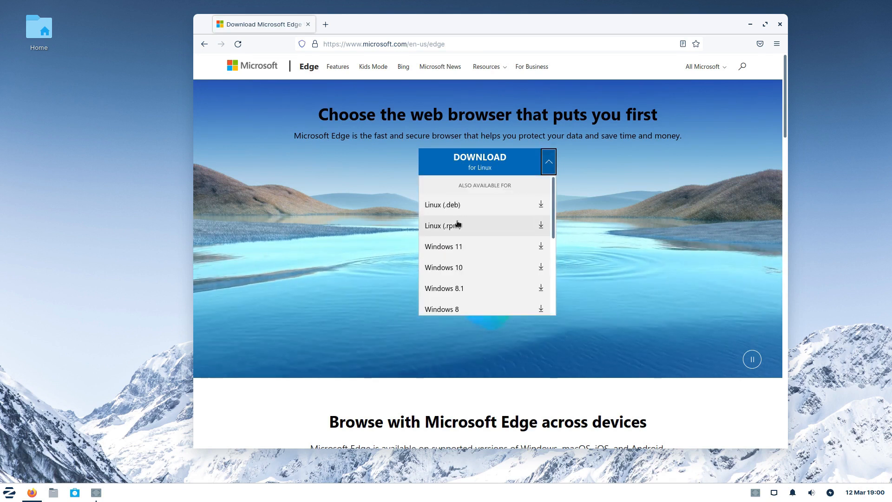
scroll("down", 3)
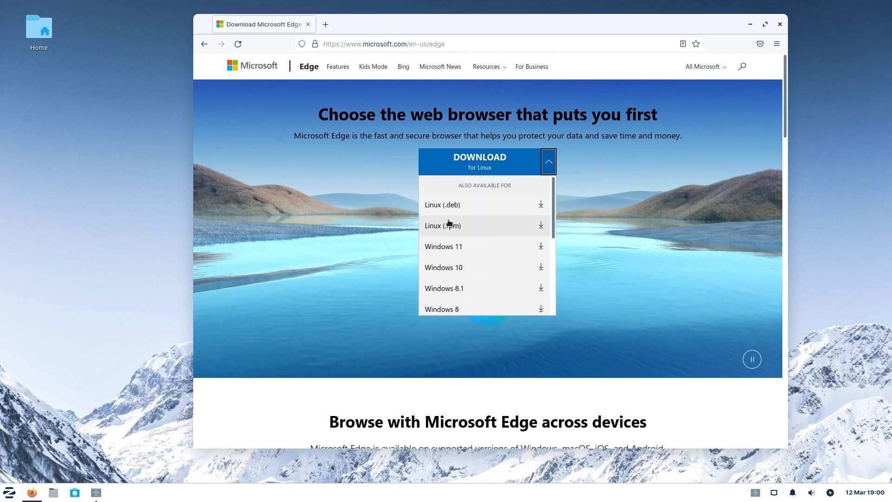
left_click(443, 226)
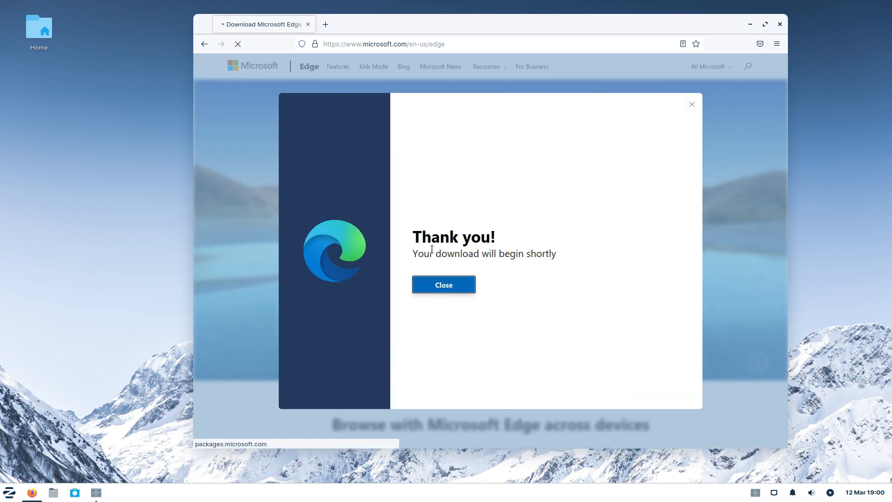
left_click(444, 284)
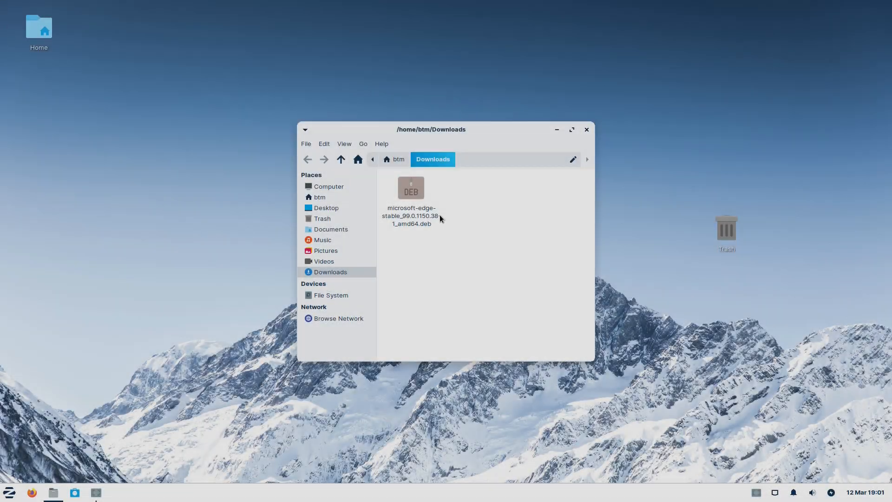
Install microsoft-edge-stable from the downloaded .deb, running it anyway and authenticating with the password
double_click(410, 188)
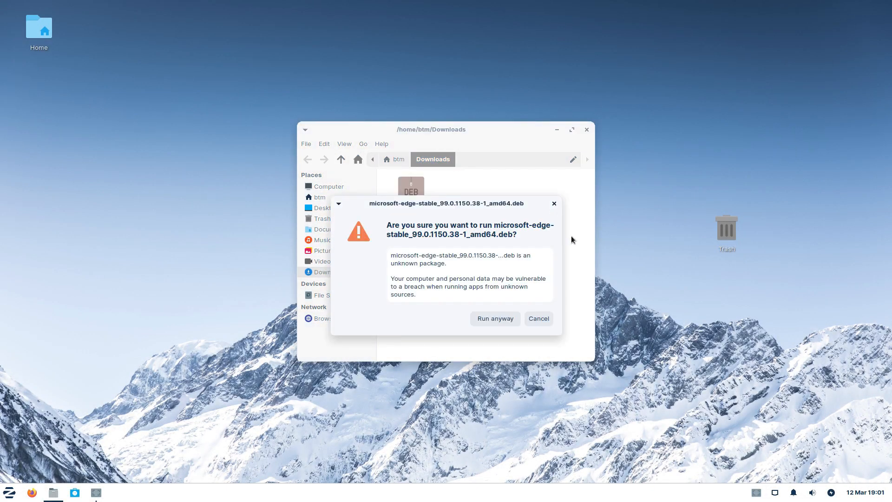
left_click(537, 318)
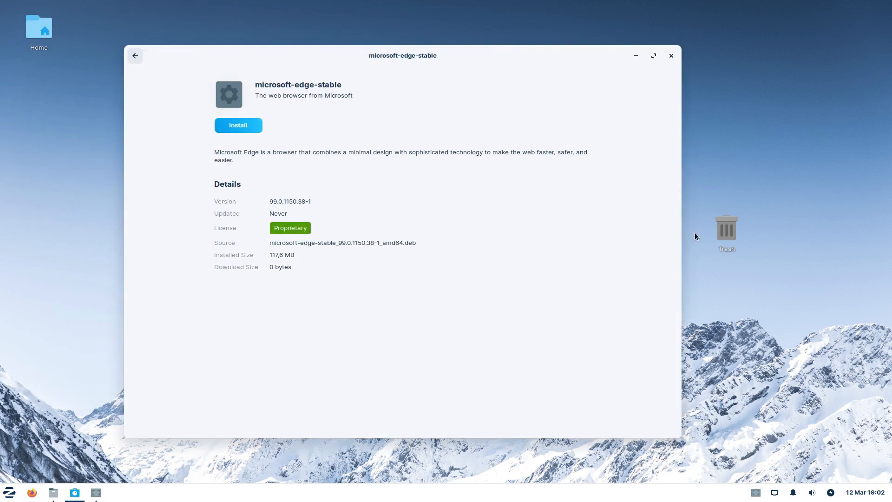
left_click(238, 125)
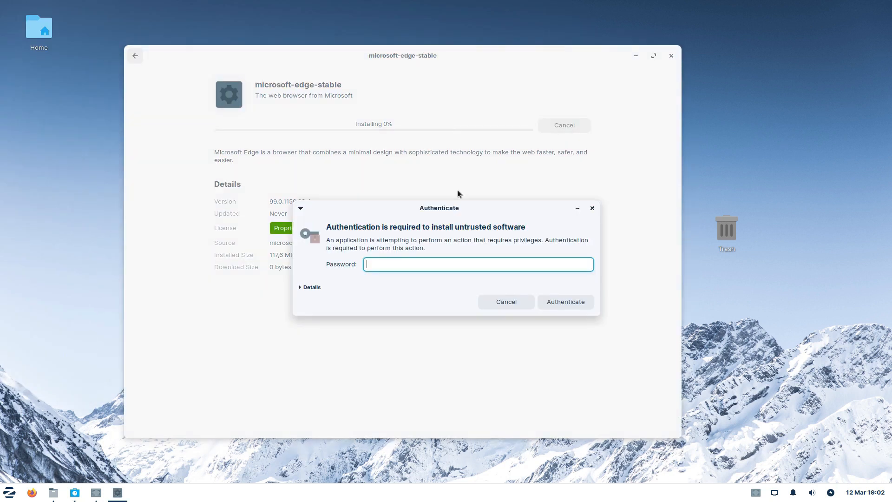
left_click(564, 302)
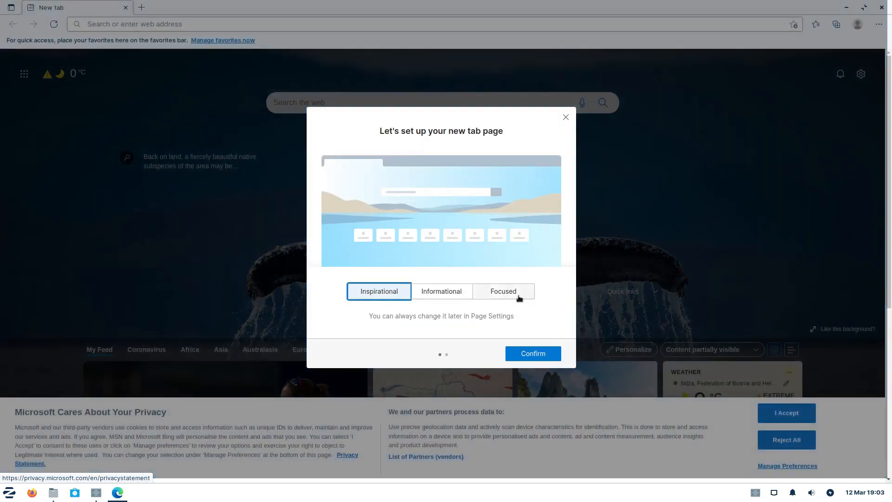
Choose the Focused layout, click through the welcome tour, accept the privacy banner, and close Edge
left_click(532, 353)
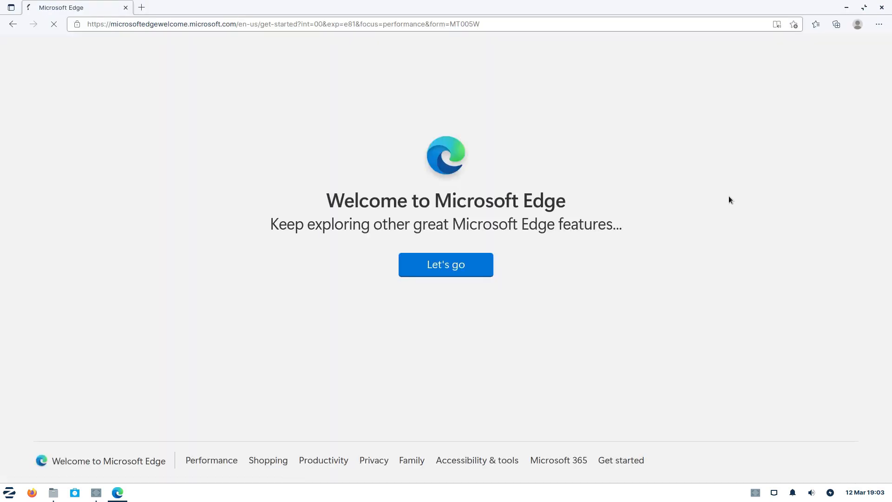
left_click(445, 264)
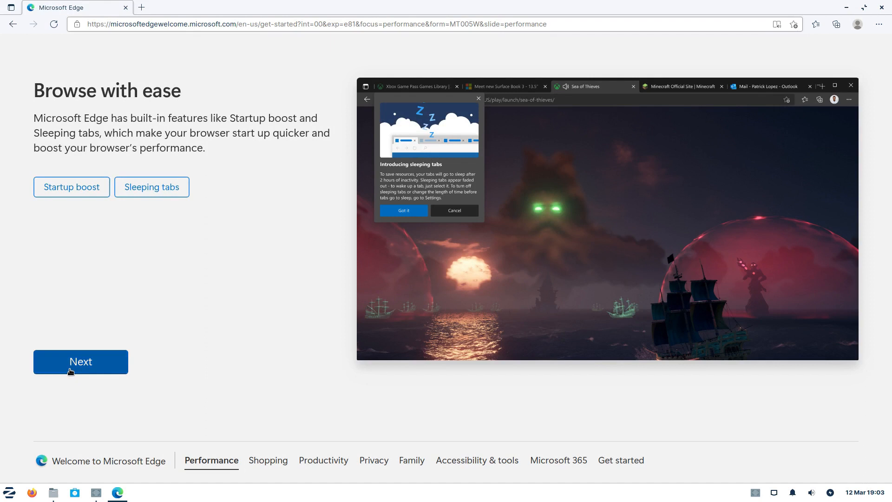
left_click(81, 361)
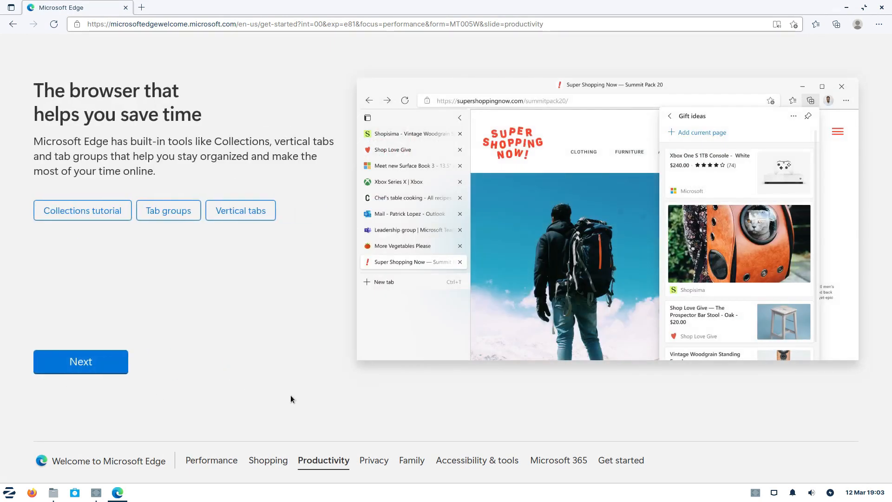
left_click(410, 460)
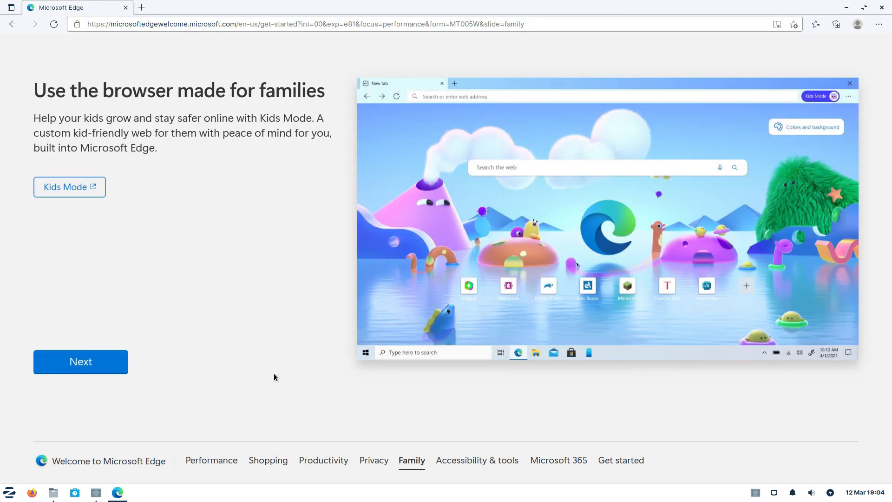
left_click(558, 459)
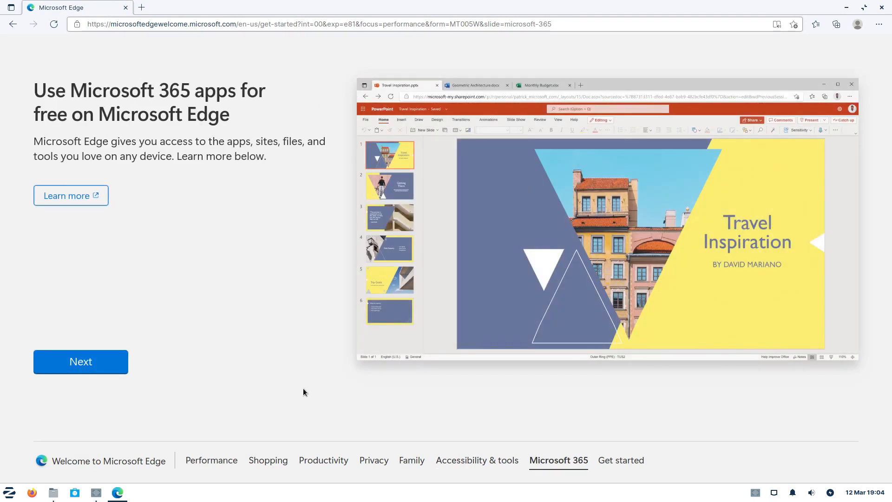
left_click(80, 361)
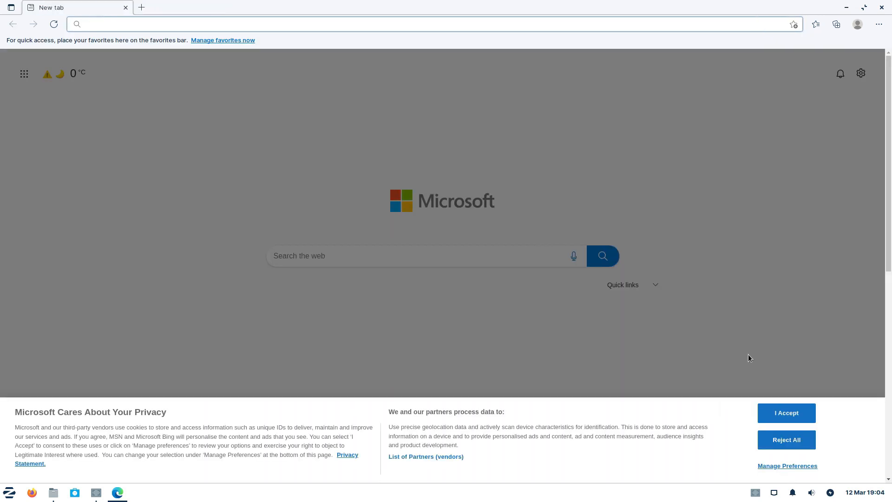
left_click(786, 413)
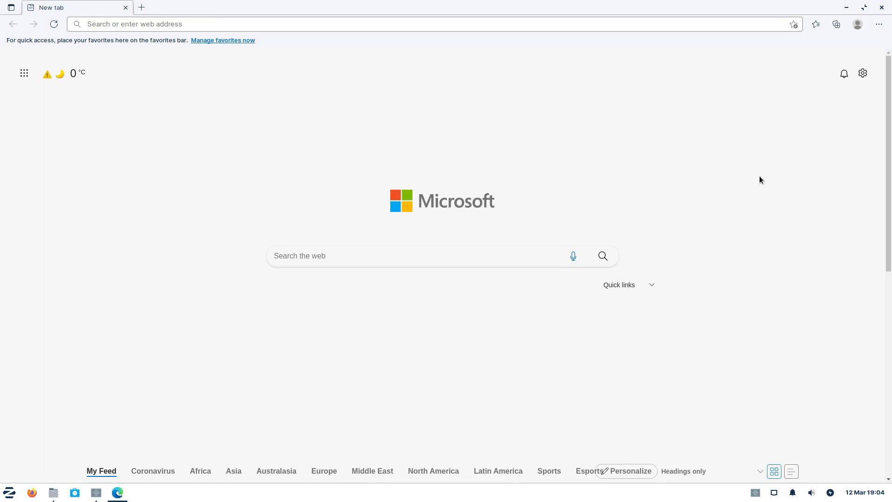
mouse_move(881, 8)
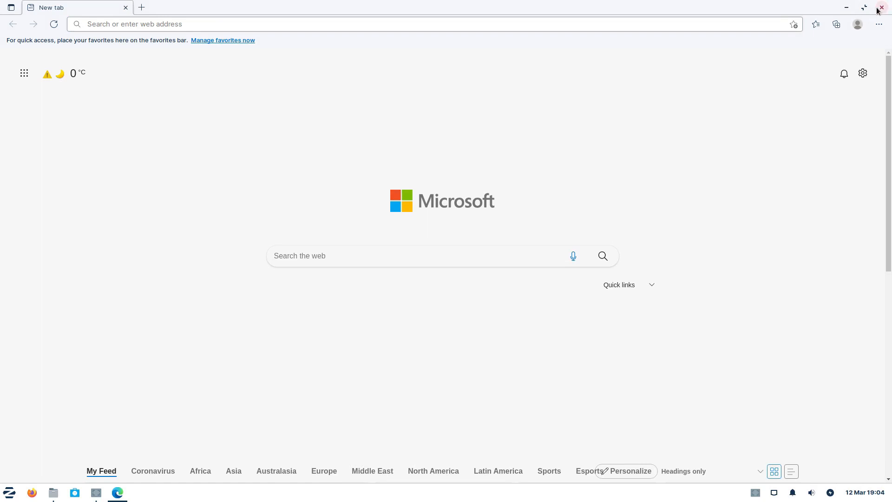
left_click(882, 8)
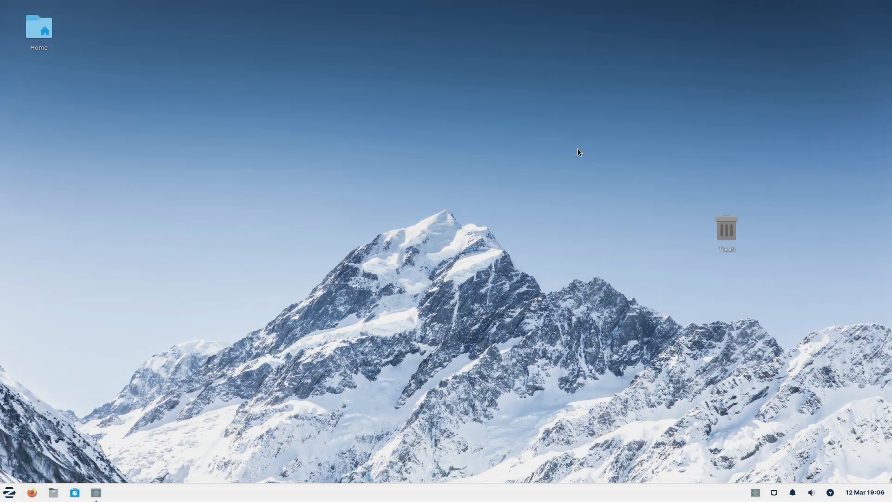
Launch Software Updater via the 'update' menu search and dismiss the repository download failure
left_click(9, 492)
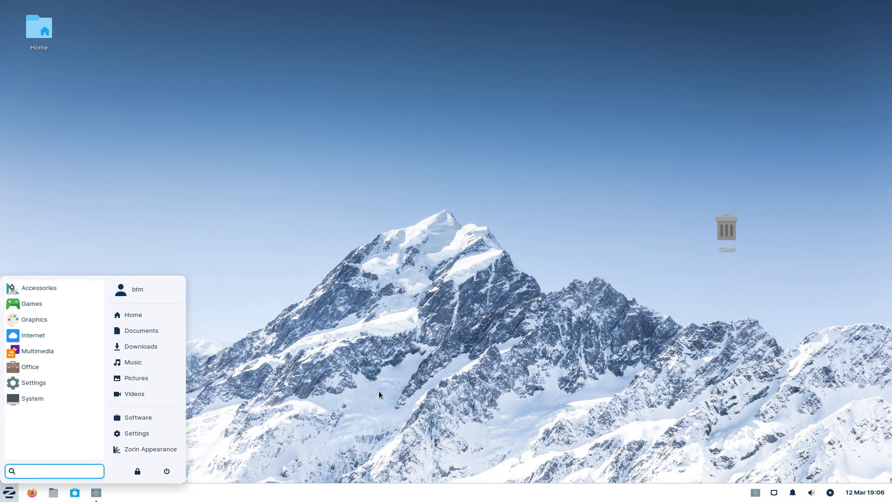
type("update")
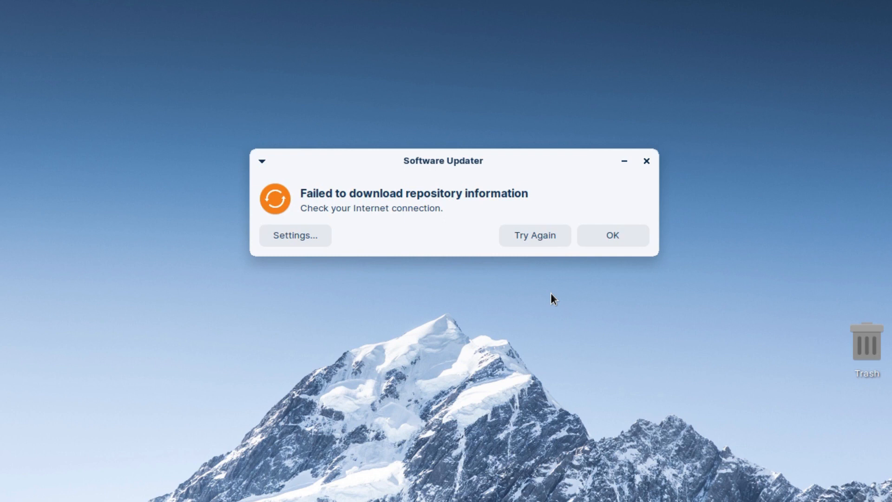
left_click(612, 235)
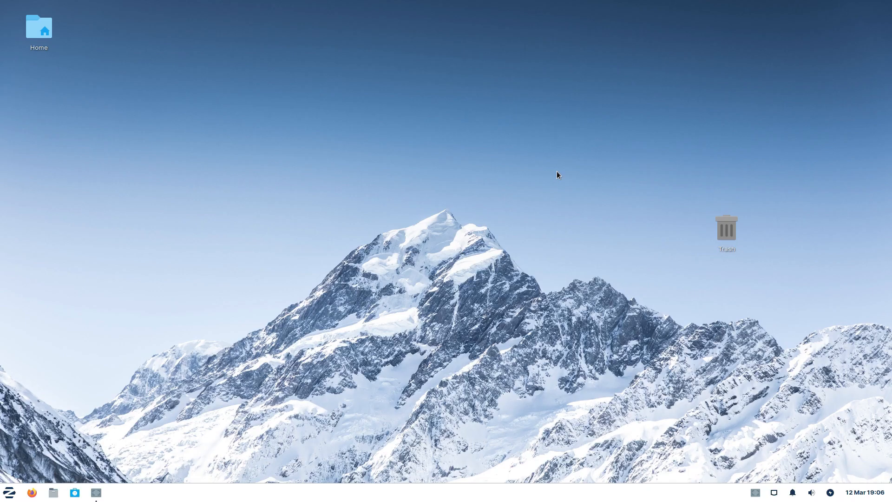
left_click(9, 492)
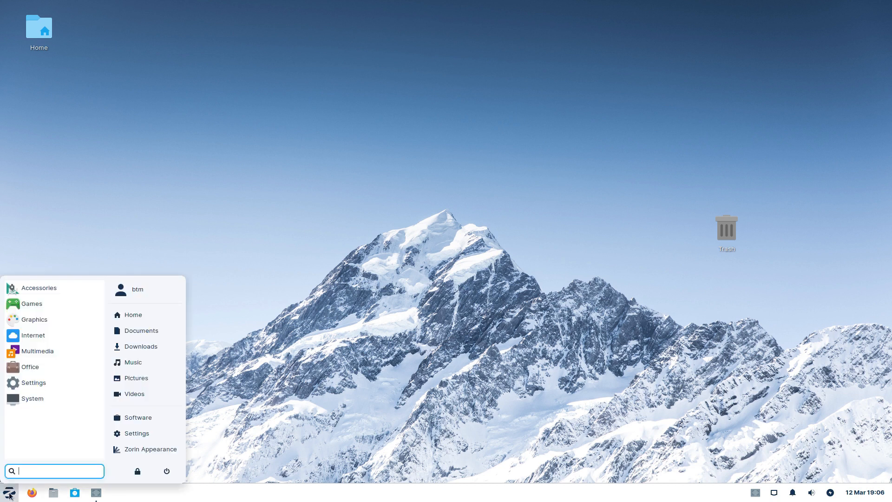
Run sudo apt update in Terminal, showing the Edge repo NO_PUBKEY error, then close it
left_click(8, 492)
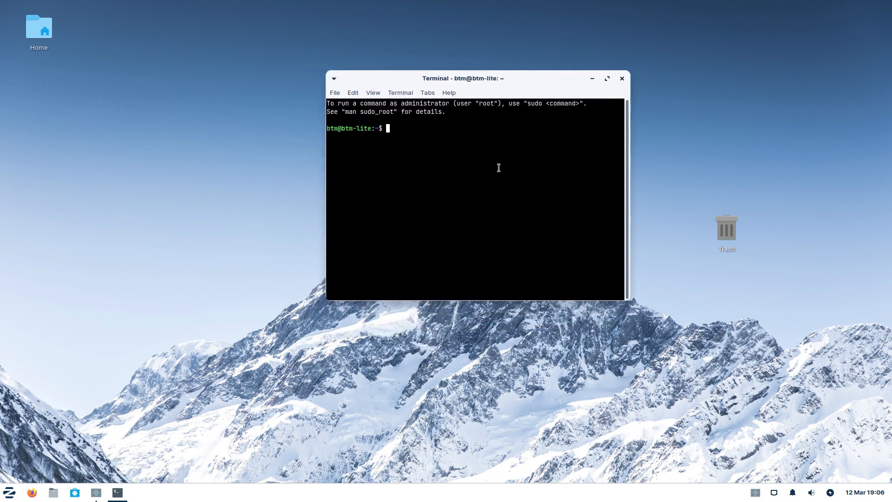
type("sudo apt update")
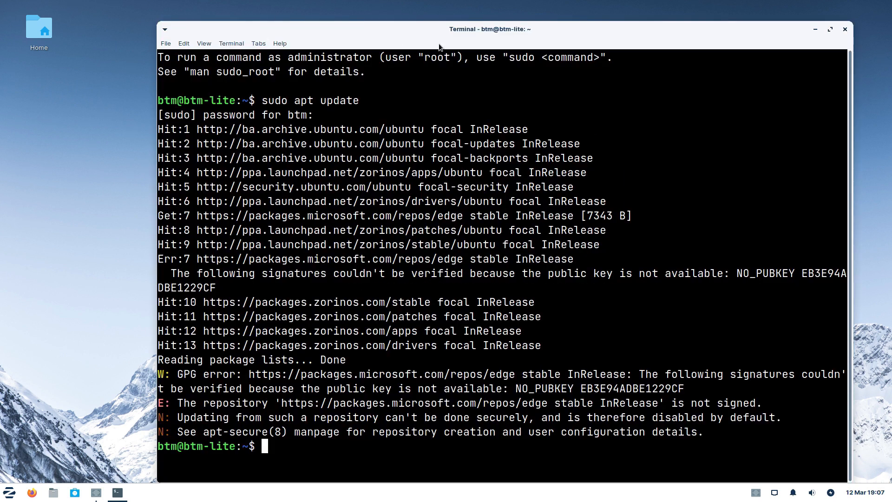
left_click_drag(489, 29, 446, 8)
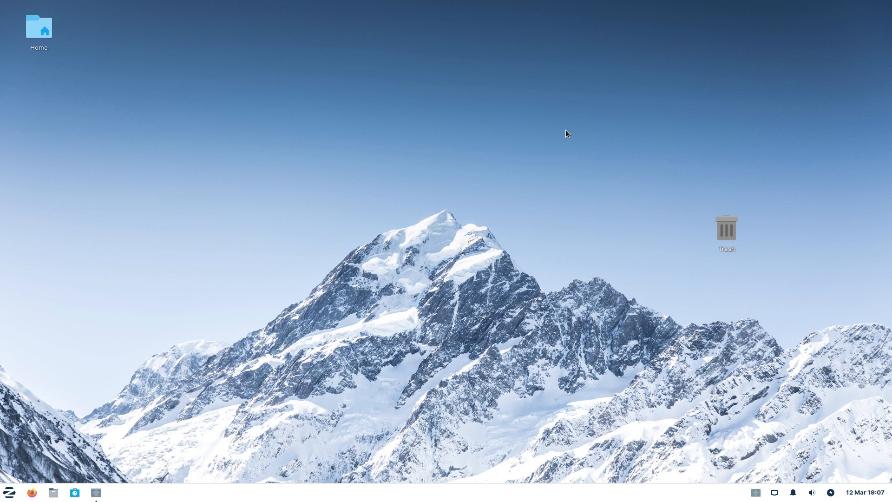
left_click(8, 492)
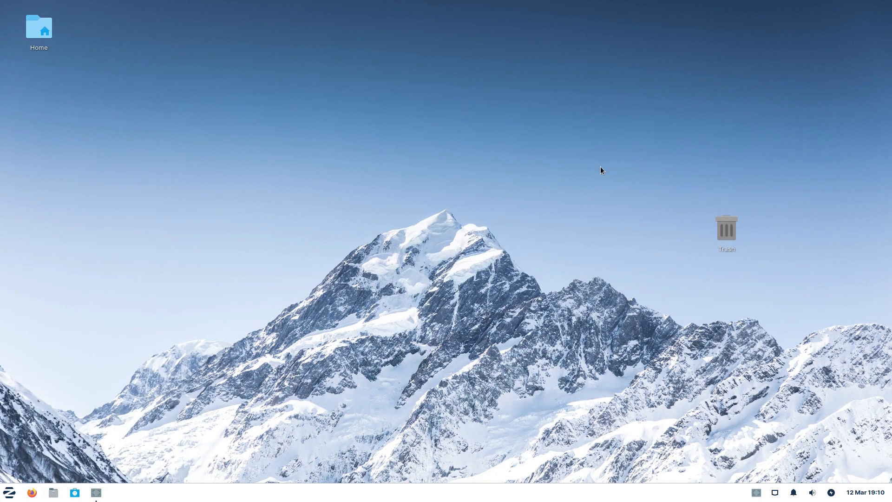
Search 'syna' in the app menu, open Synaptic Package Manager, and authenticate with the password
left_click(10, 492)
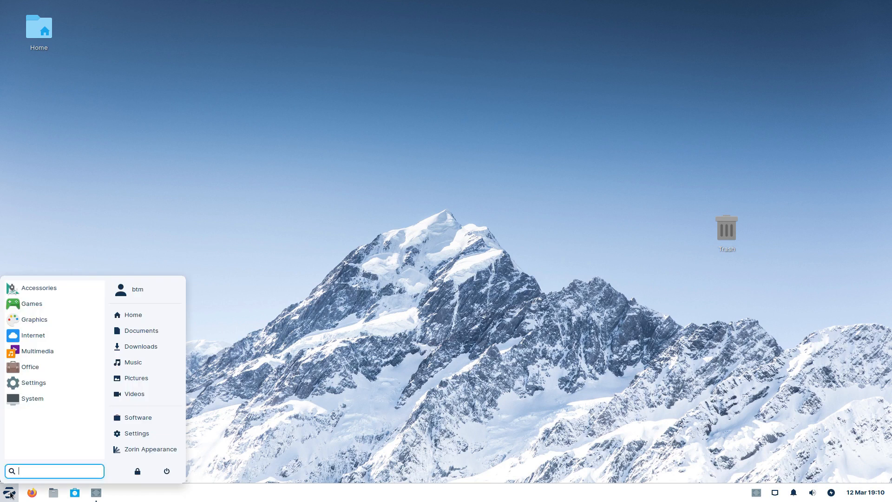
type("sYna")
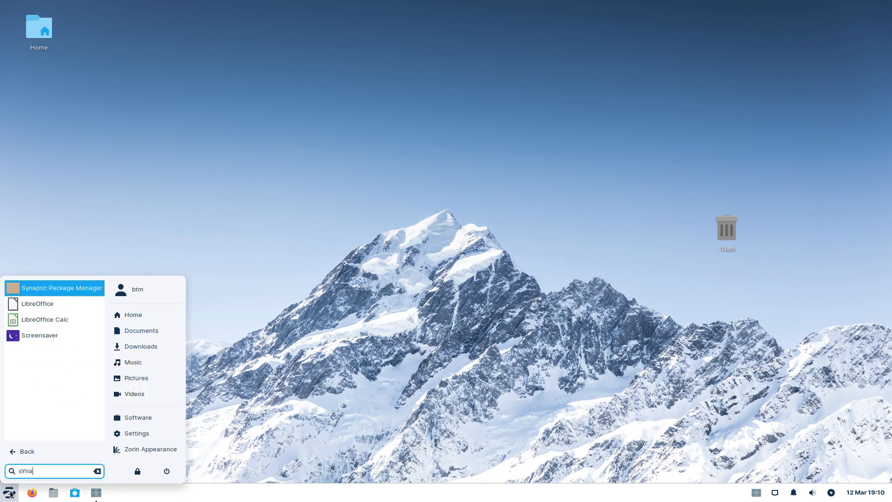
left_click(54, 288)
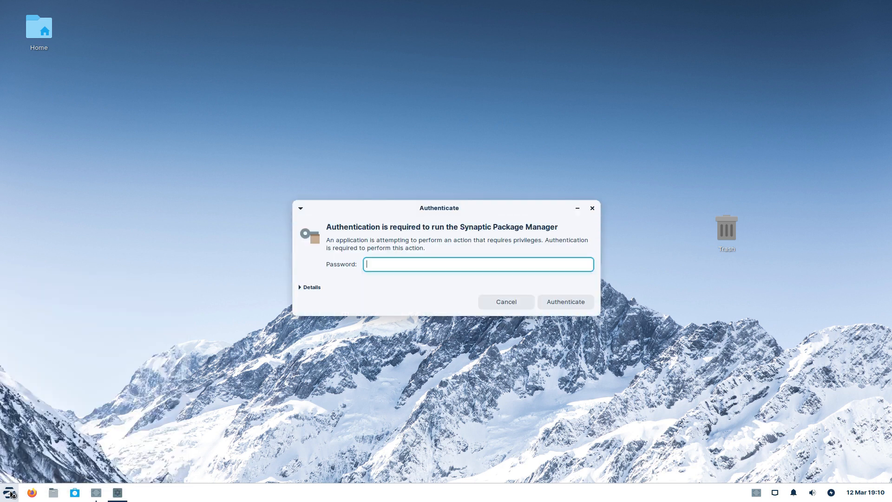
type("password")
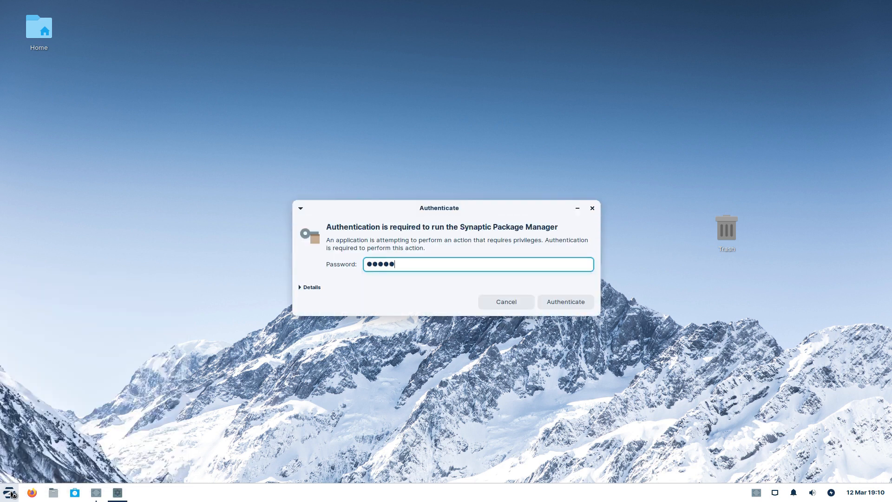
left_click(565, 301)
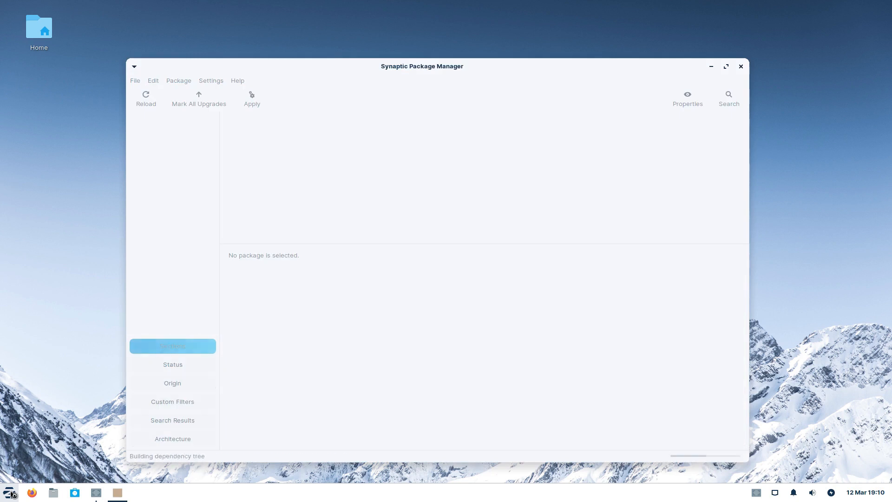
Search 'micr', mark microsoft-edge-stable for complete removal, and apply the changes
left_click(172, 345)
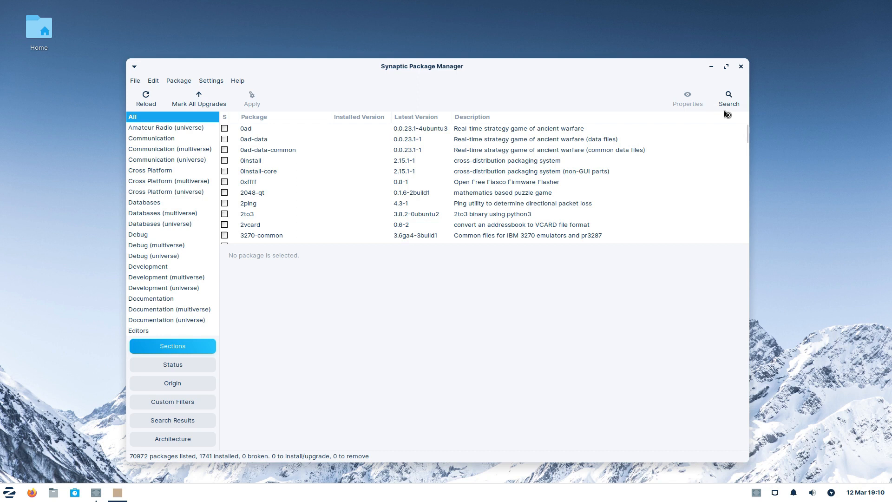
type("microsoft-edge-stable")
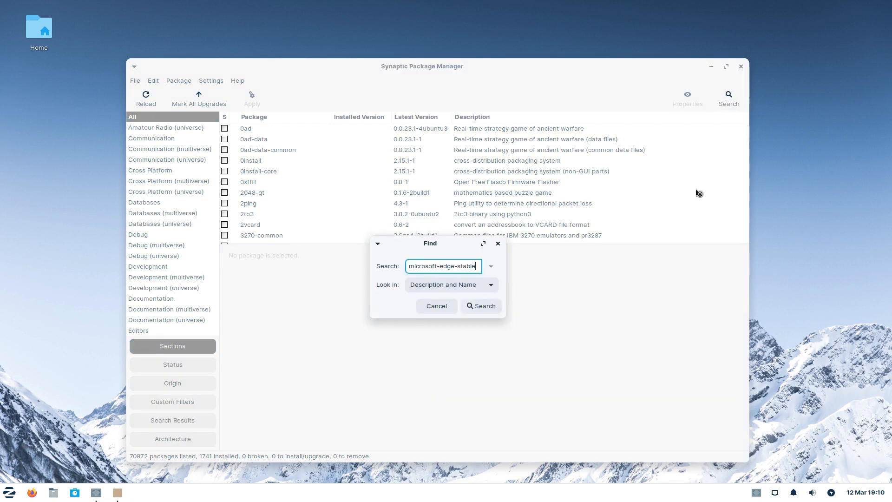
left_click(480, 306)
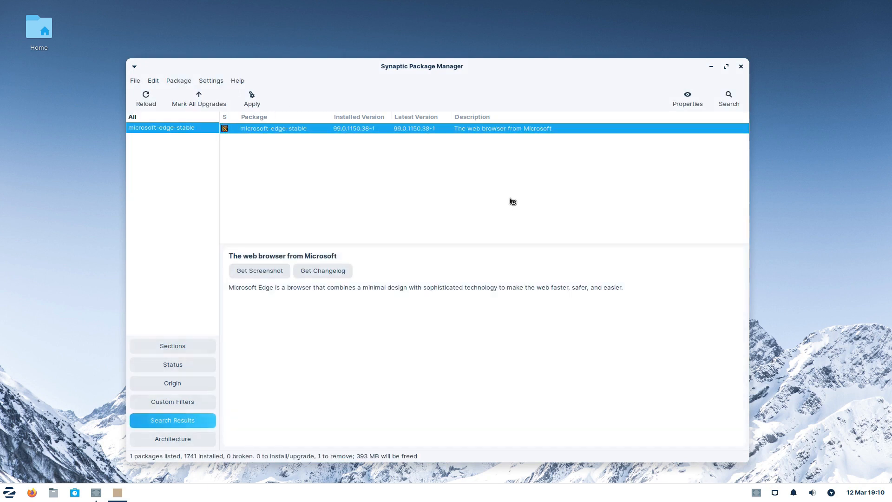
left_click(251, 98)
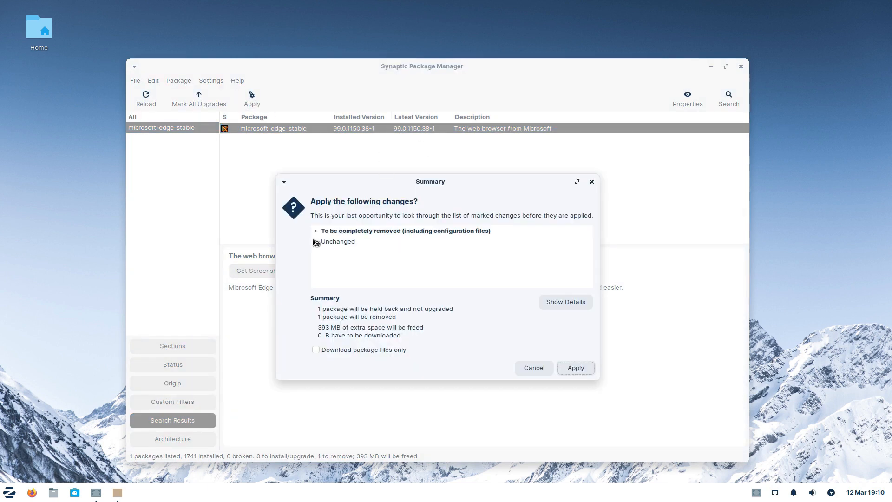
left_click(316, 231)
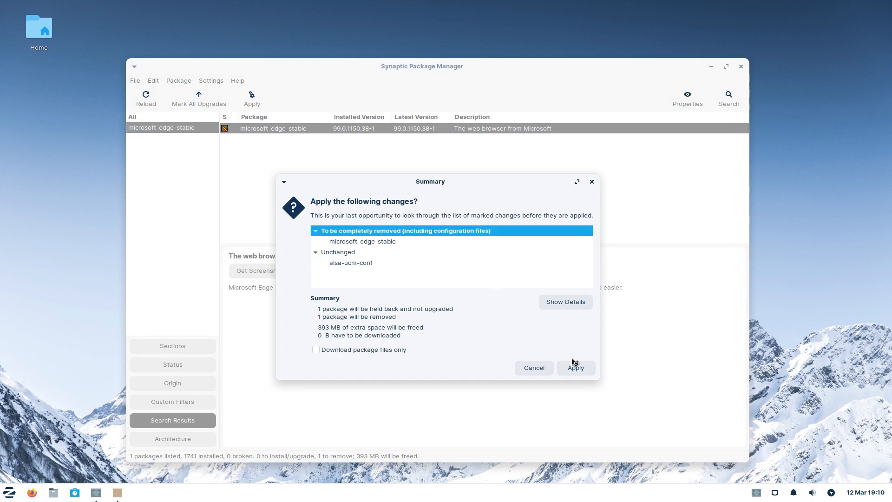
left_click(575, 368)
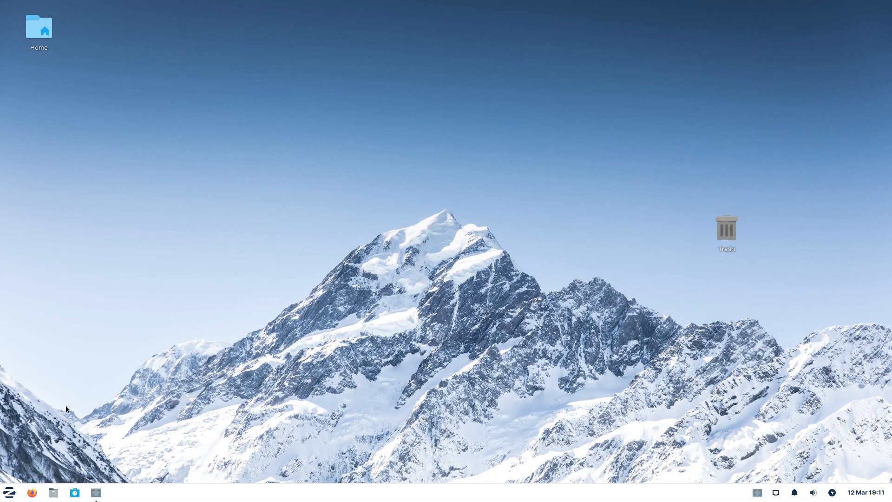
Open Terminal and run sudo apt update and sudo apt upgrade
type("terminal")
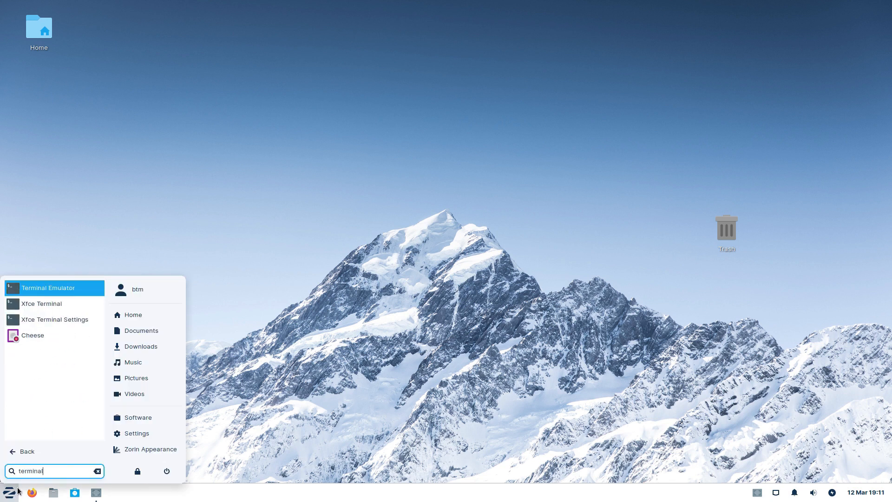
left_click(48, 287)
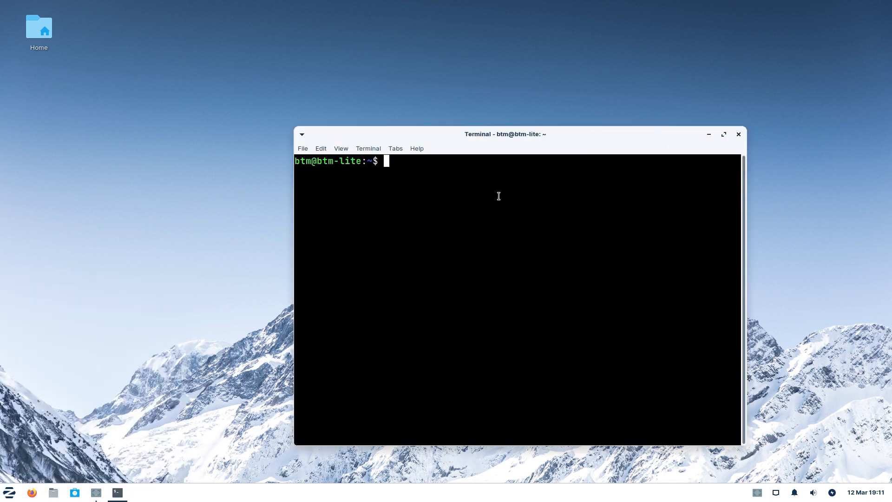
type("sudo apt update")
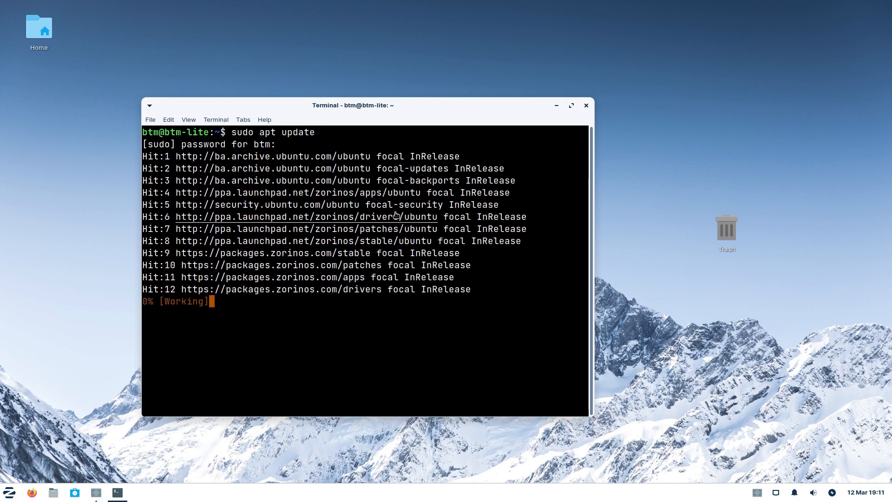
type("sudo apt upgrade")
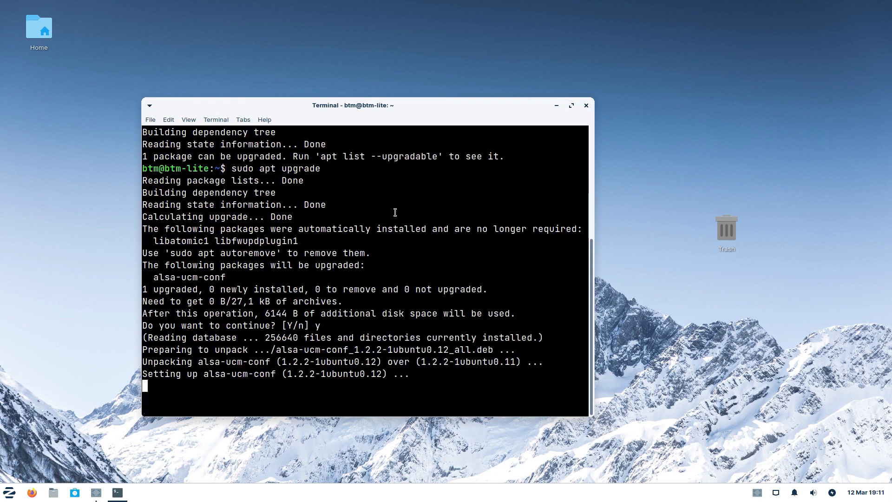
Run sudo apt autoremove, clear the screen with Ctrl+L, and close the terminal
type("sudo apt autoemove")
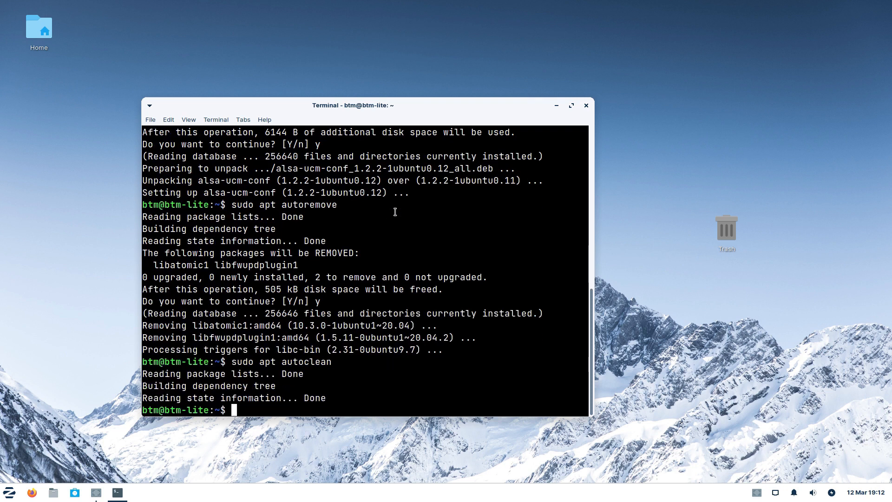
key("ctrl+l")
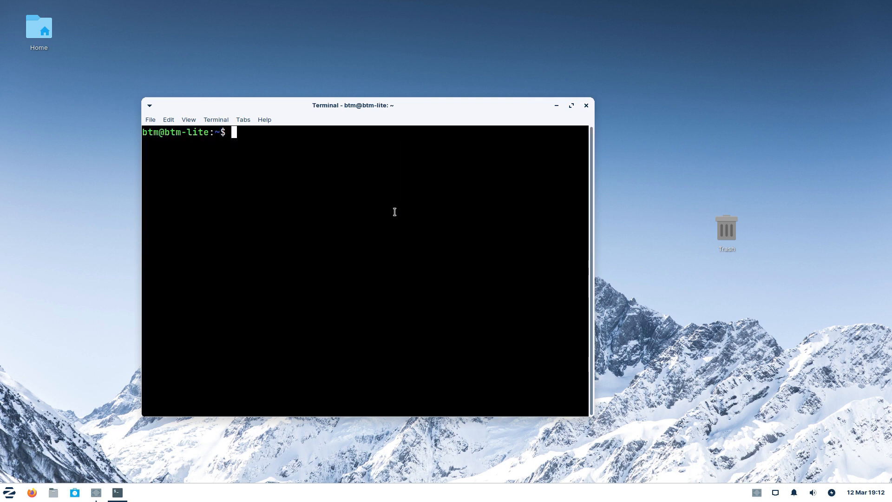
left_click(585, 106)
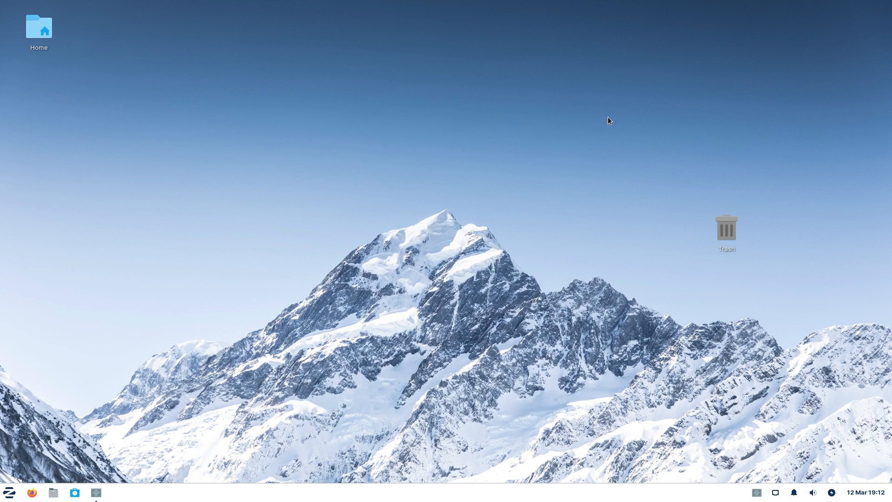
Open the home folder in File Manager with hidden files shown
left_click(53, 492)
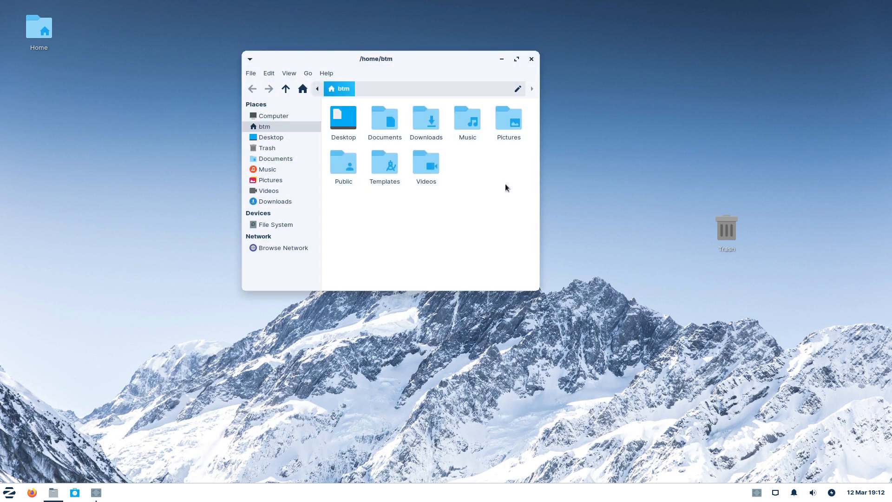
left_click(288, 73)
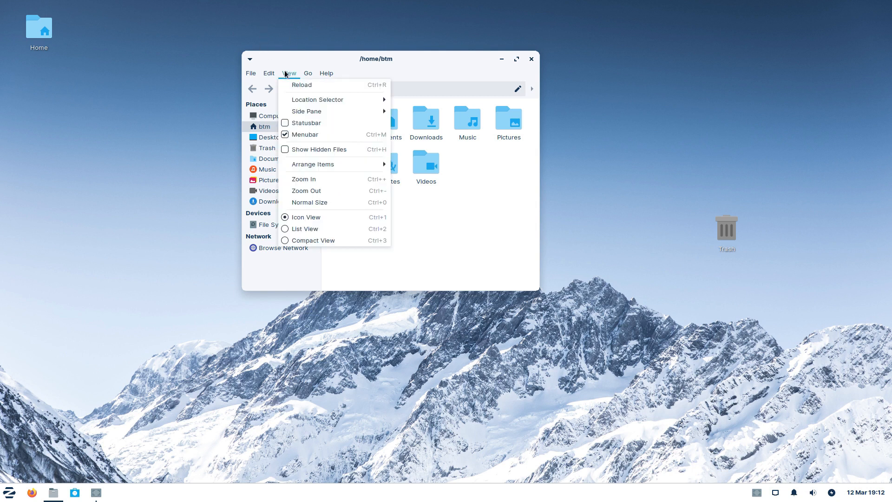
left_click(320, 149)
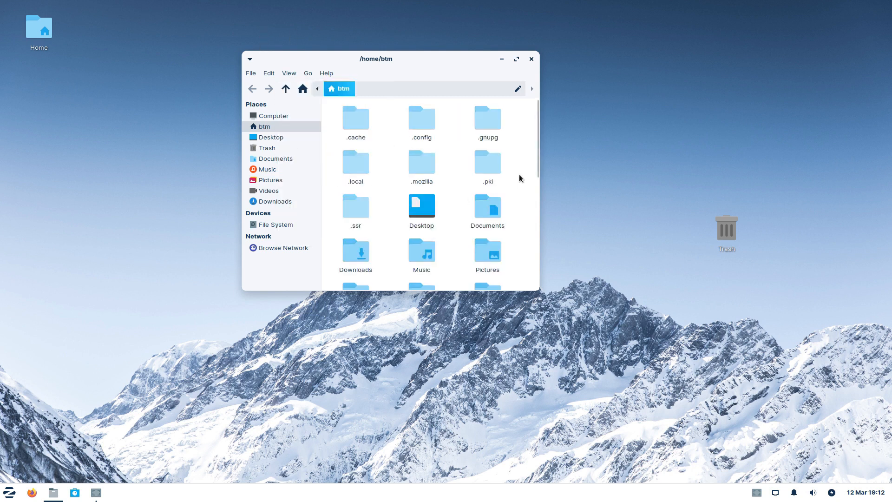
scroll("down", 3)
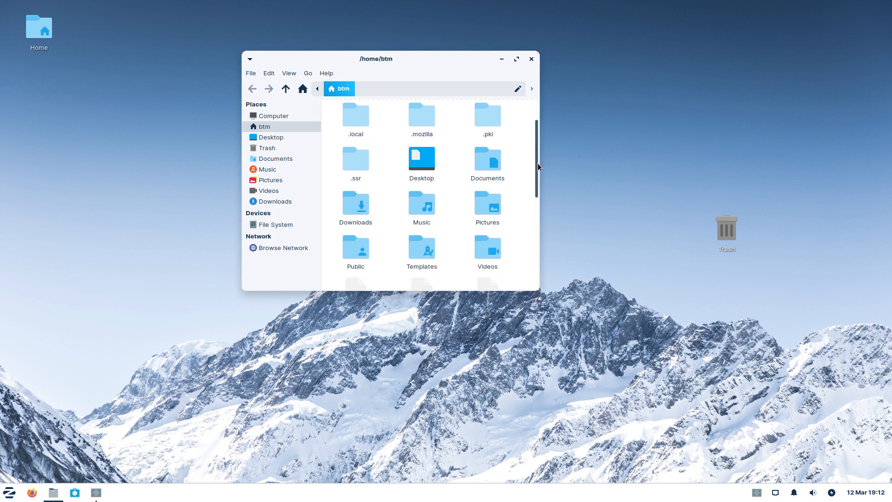
scroll("down", 3)
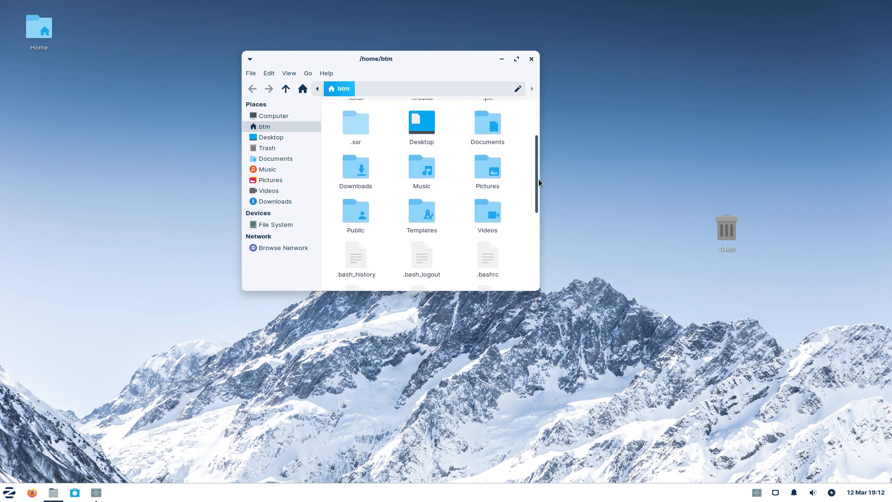
scroll("down", 3)
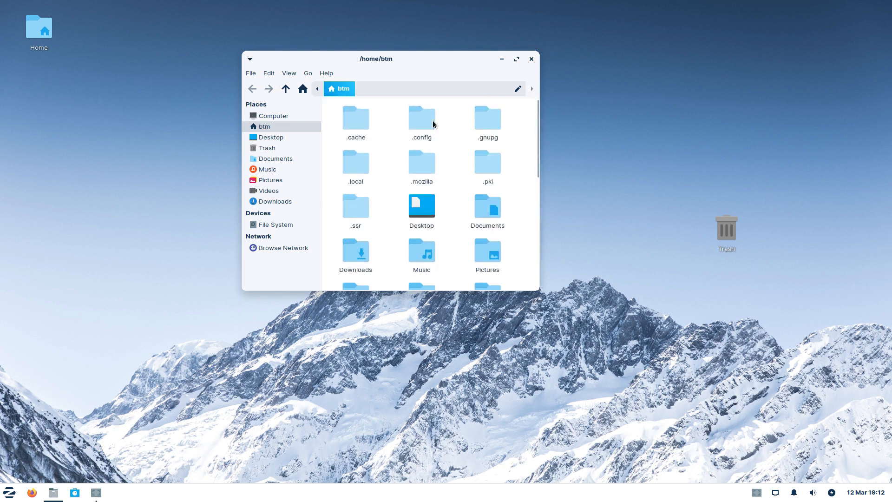
Remove the microsoft-edge folder from .config and close the file manager
double_click(421, 117)
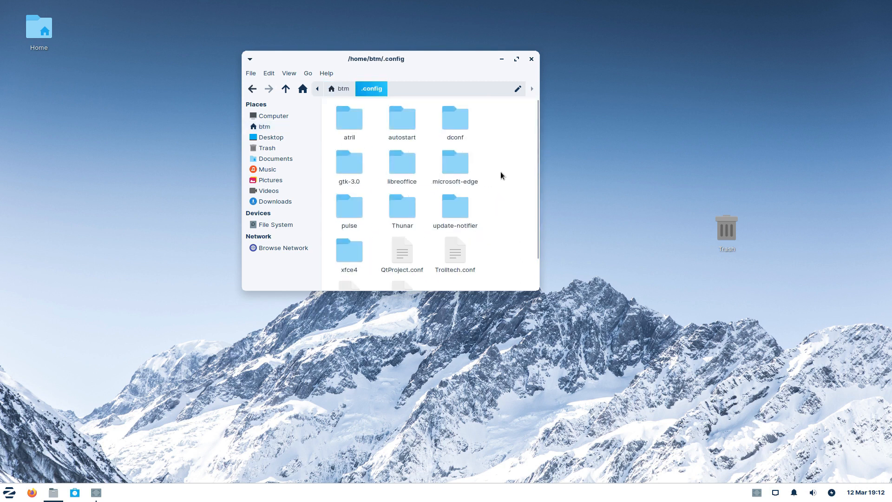
left_click(455, 162)
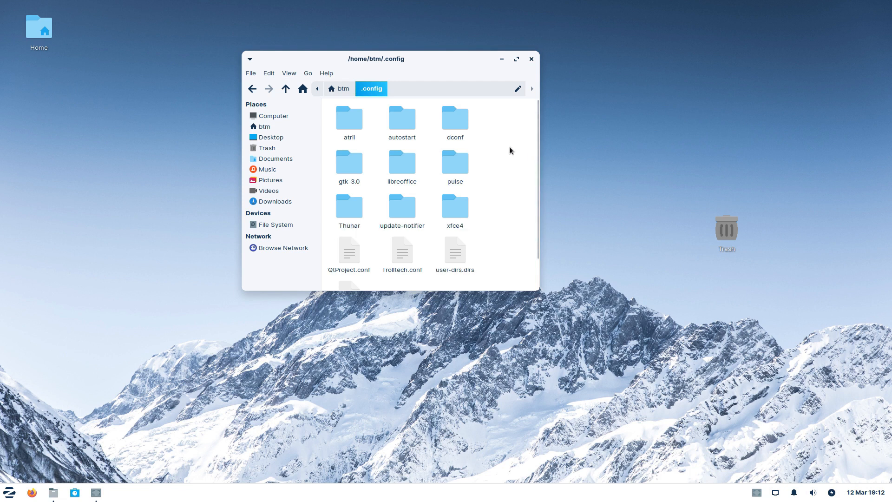
left_click(530, 58)
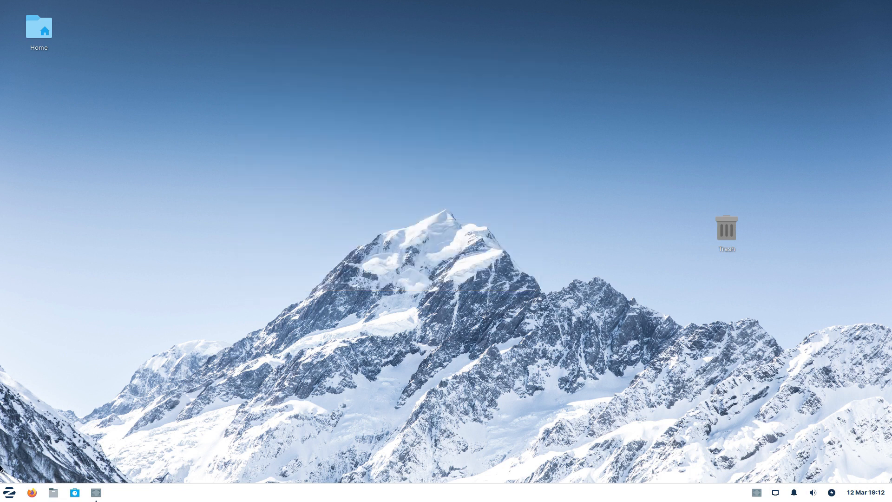
type("sof")
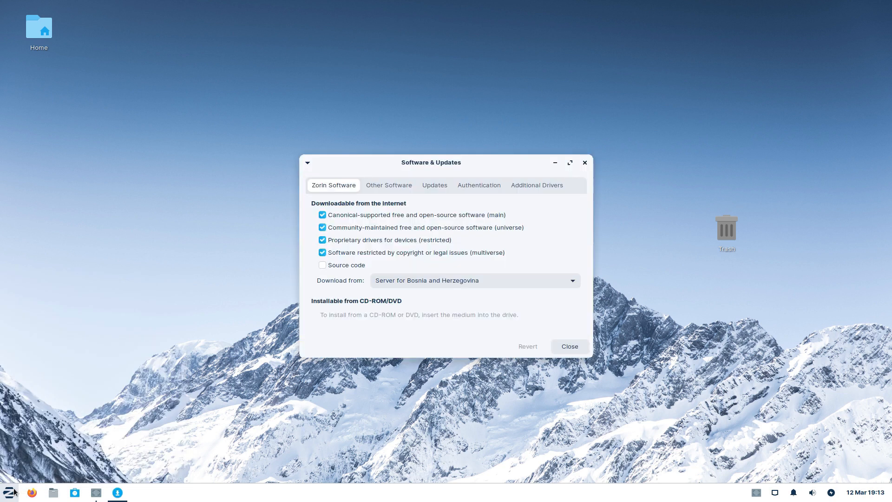
left_click_drag(432, 162, 388, 139)
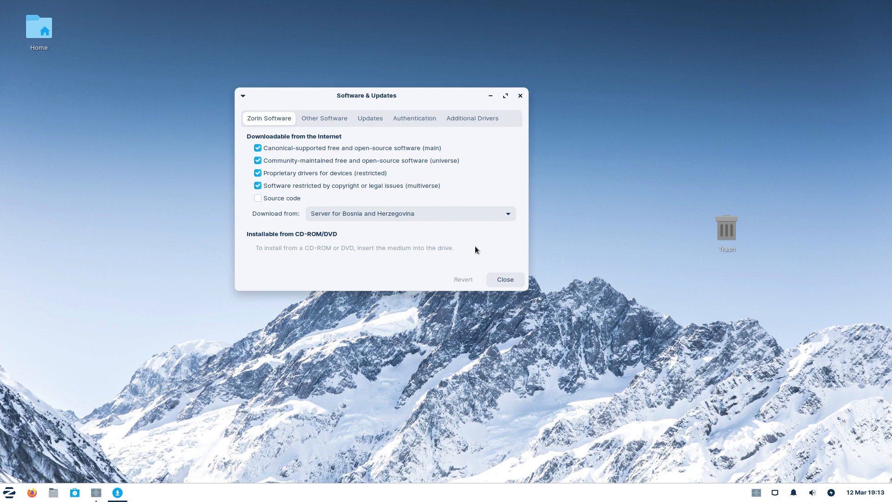
left_click(323, 119)
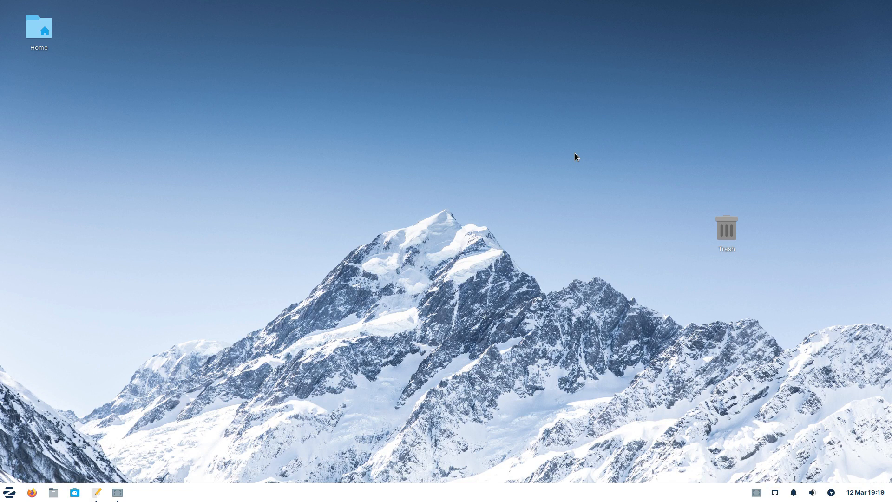
Launch Terminal Emulator and run sudo apt update with the password
type("terminal")
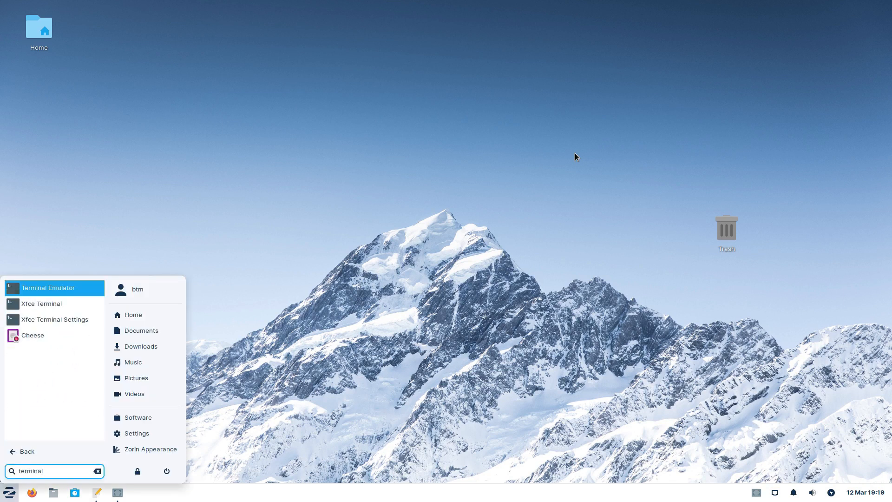
left_click(43, 287)
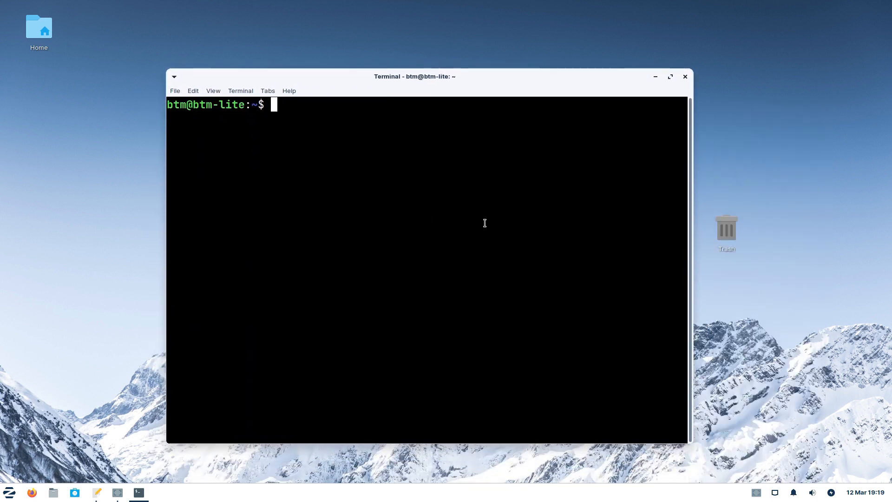
type("sudo apt update")
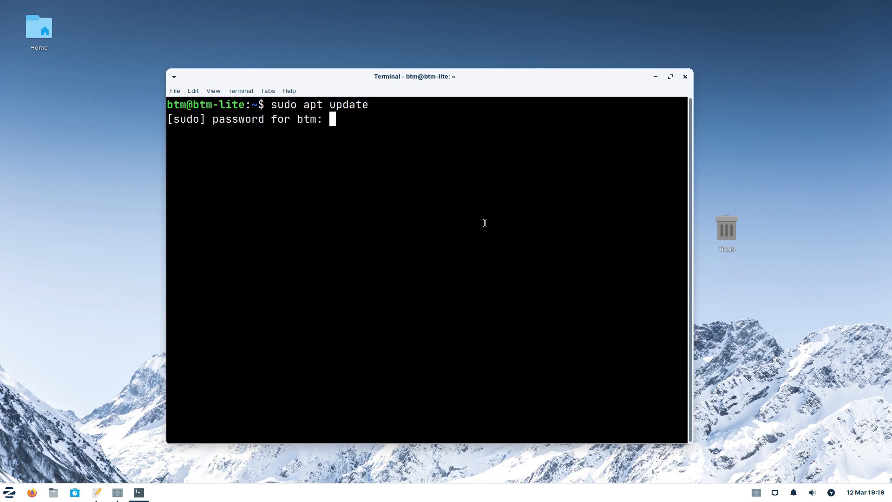
key("Return")
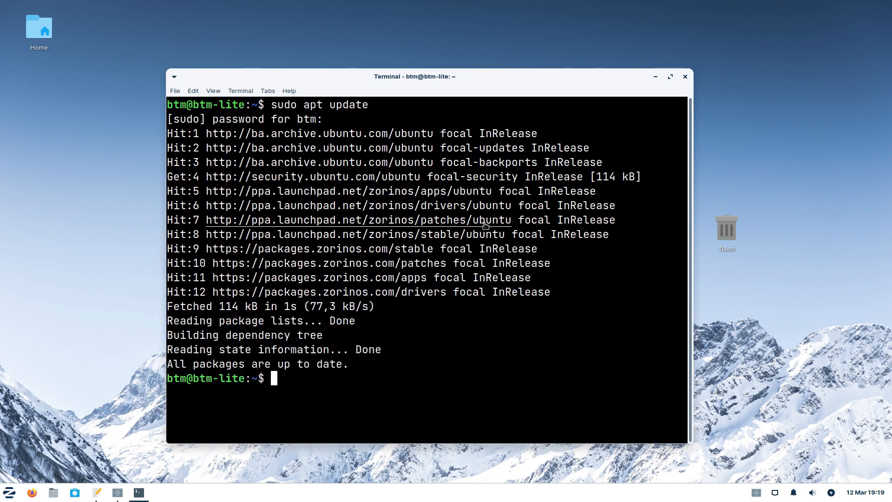
Upgrade the system with sudo apt upgrade -y
type("sudo")
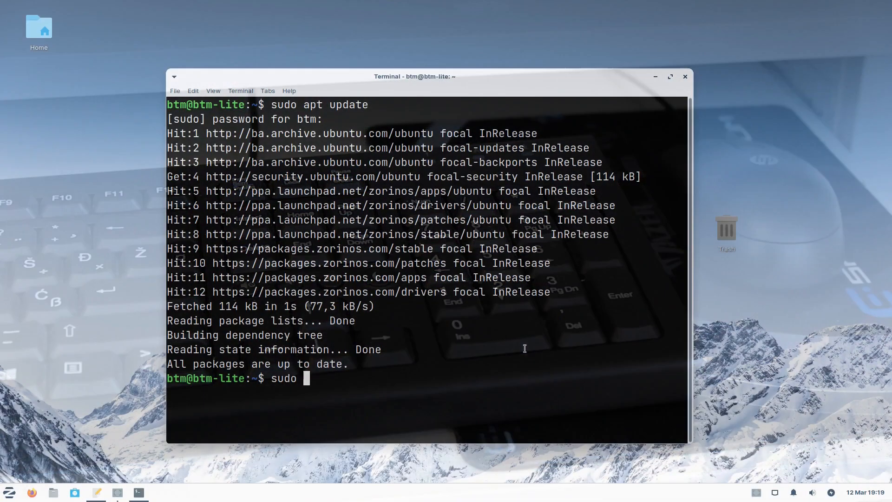
type("apt upgrade")
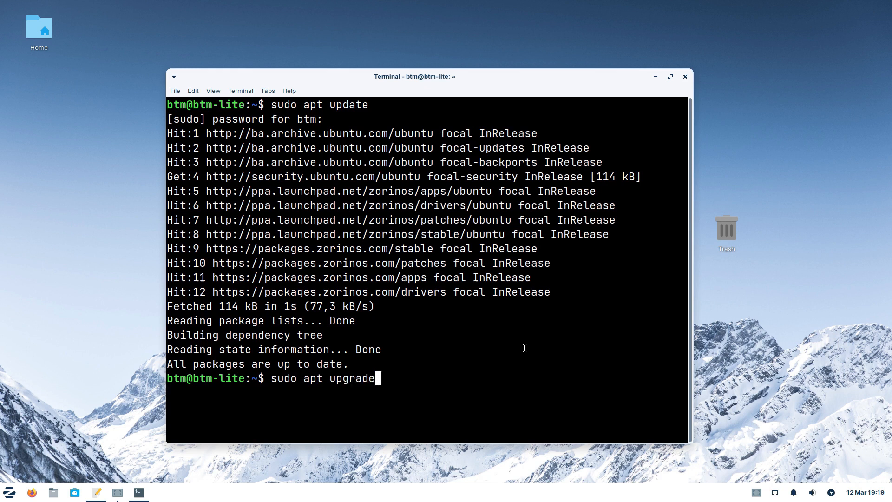
type("-y")
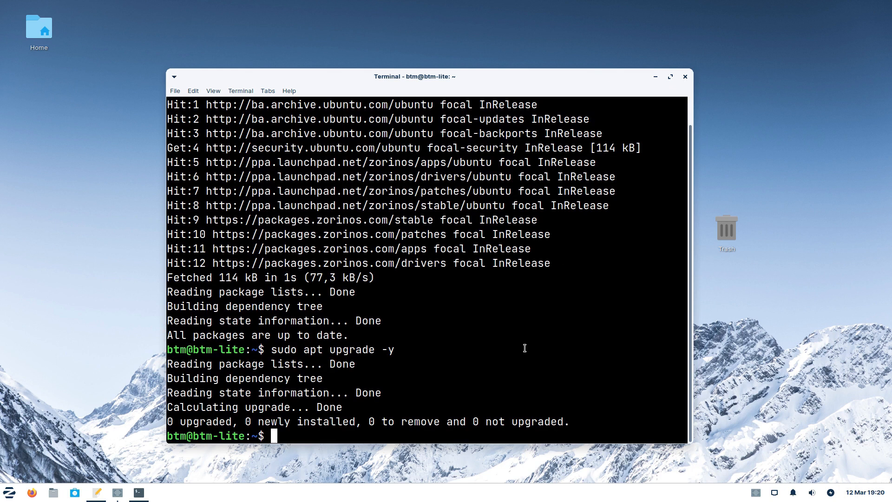
right_click(276, 349)
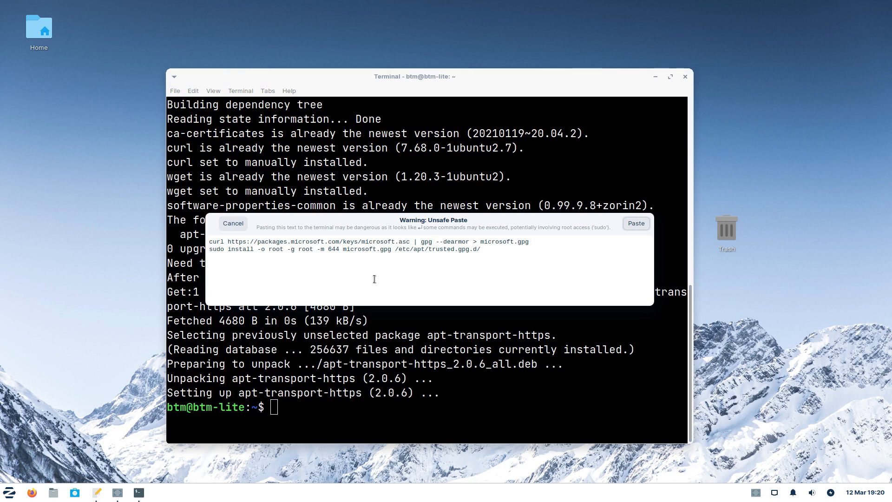
Paste Microsoft's signing key and Edge repository commands, confirming each unsafe paste
left_click(636, 223)
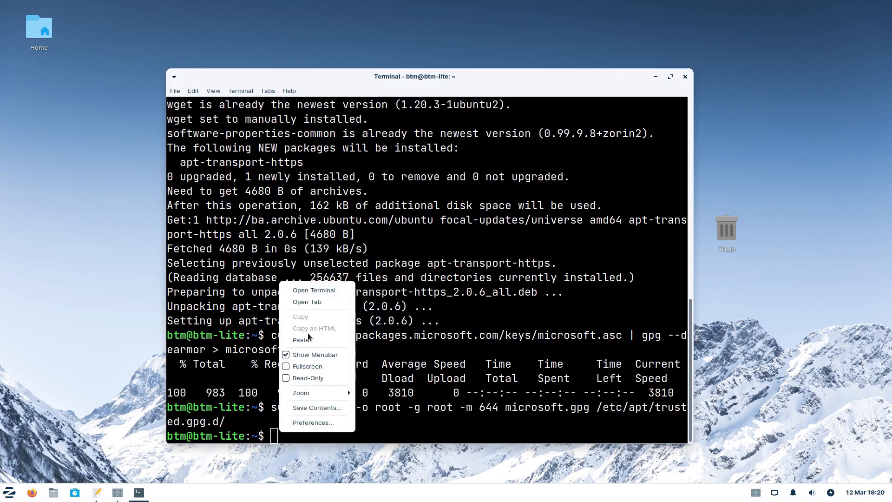
left_click(302, 340)
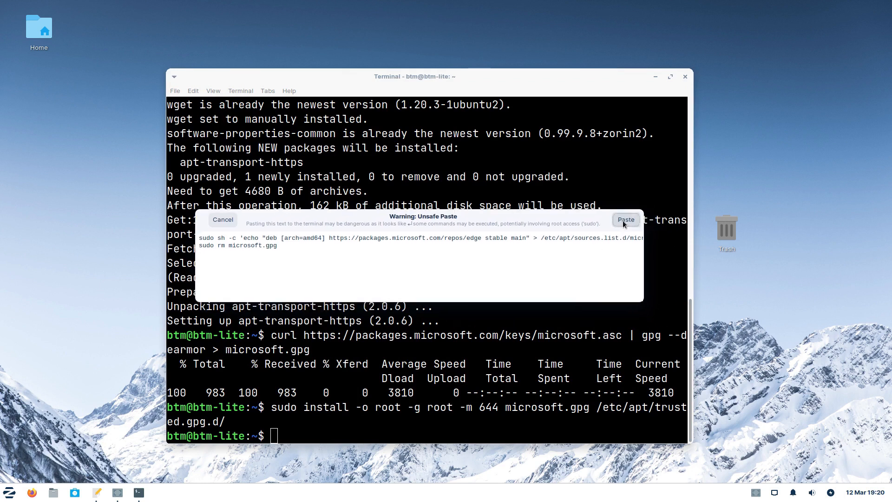
left_click(624, 220)
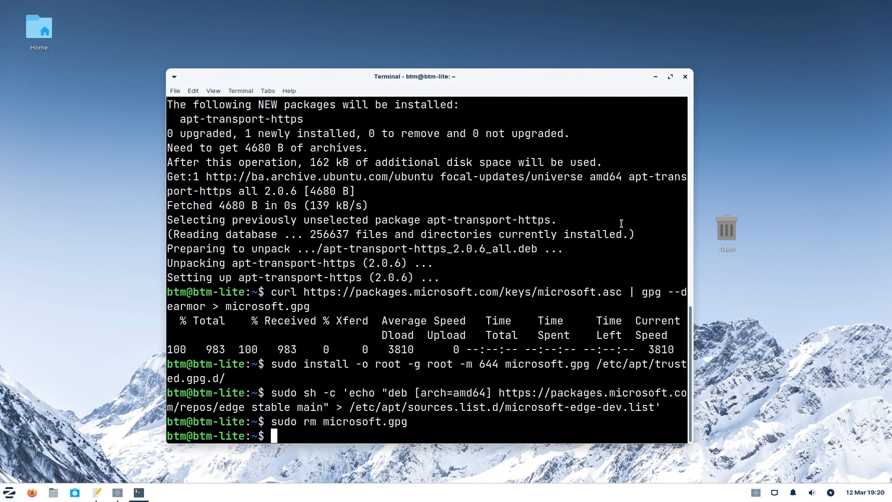
Run sudo apt update and install microsoft-edge-stable, confirming with y
type("sudo")
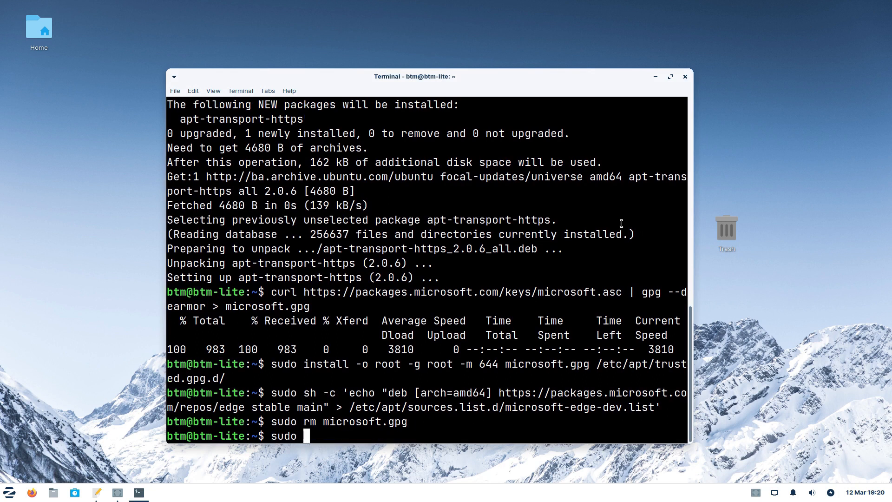
type("apt update")
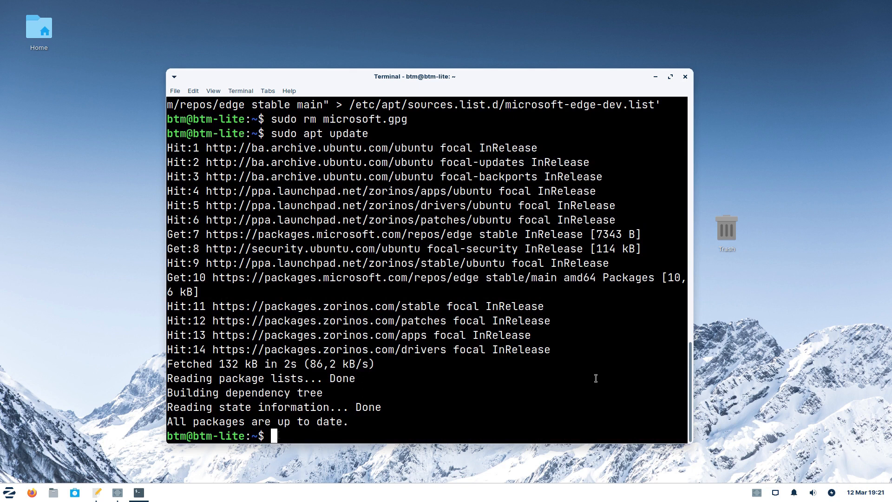
type("sudo apt install microsoft-edge-stable")
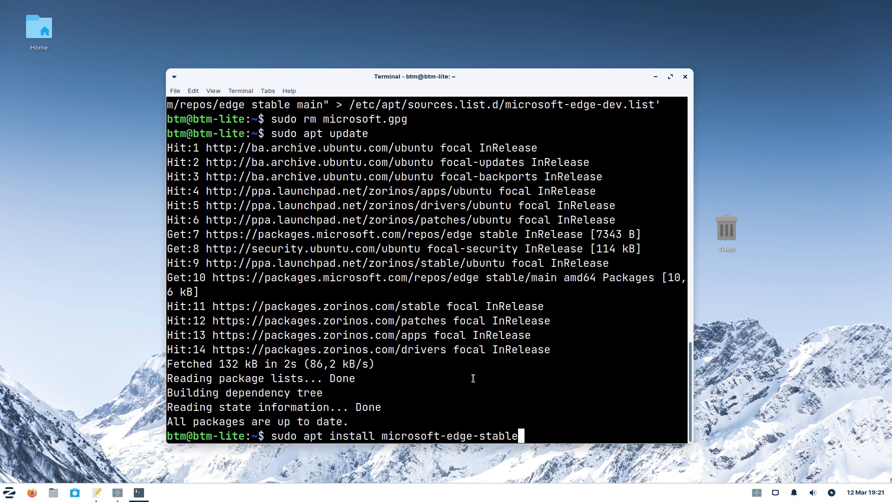
mouse_move(544, 370)
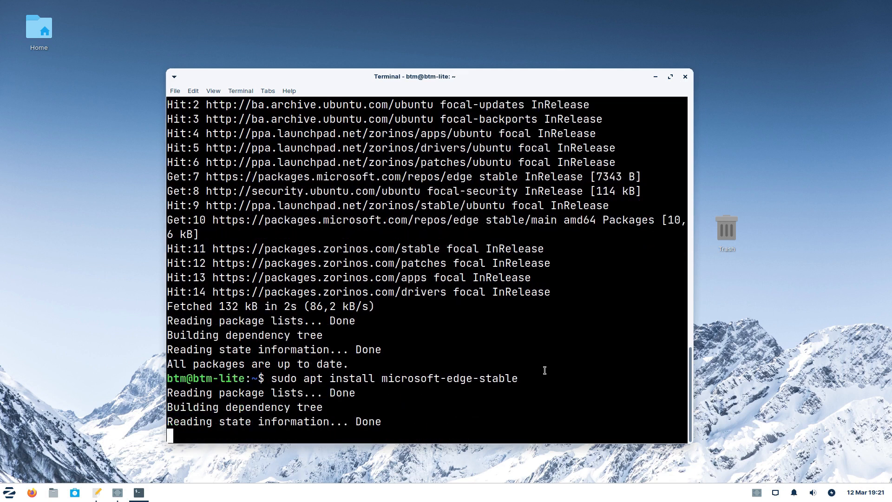
type("y")
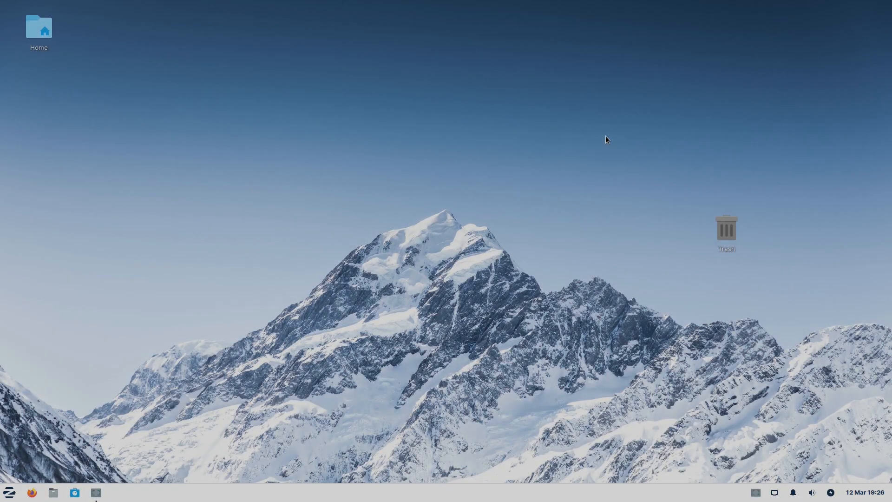
mouse_move(81, 386)
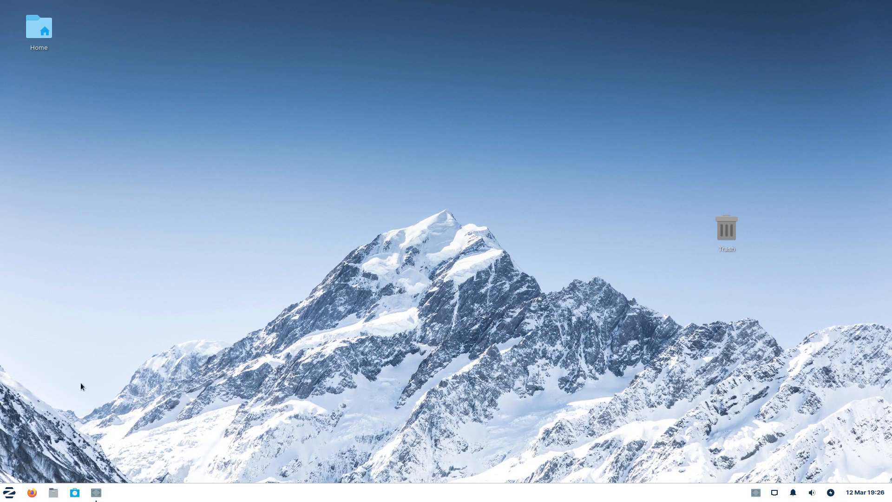
Search the Zorin menu for 'update' and launch Software Updater
left_click(10, 492)
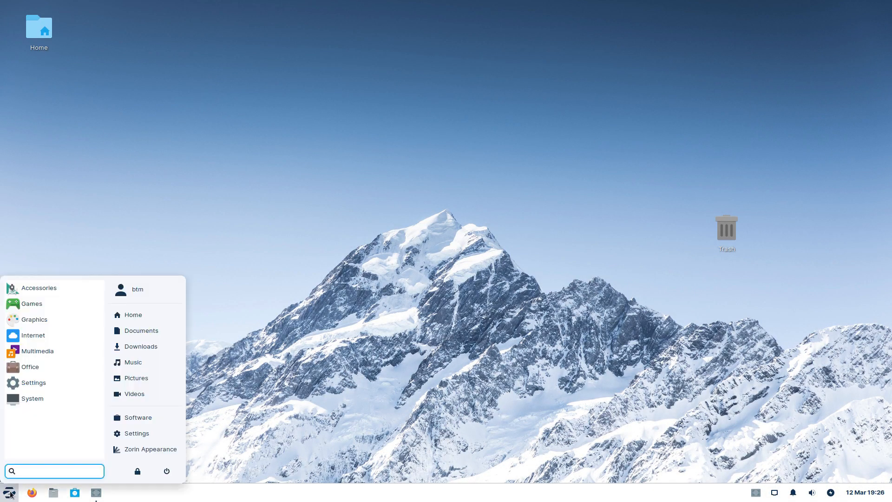
type("update")
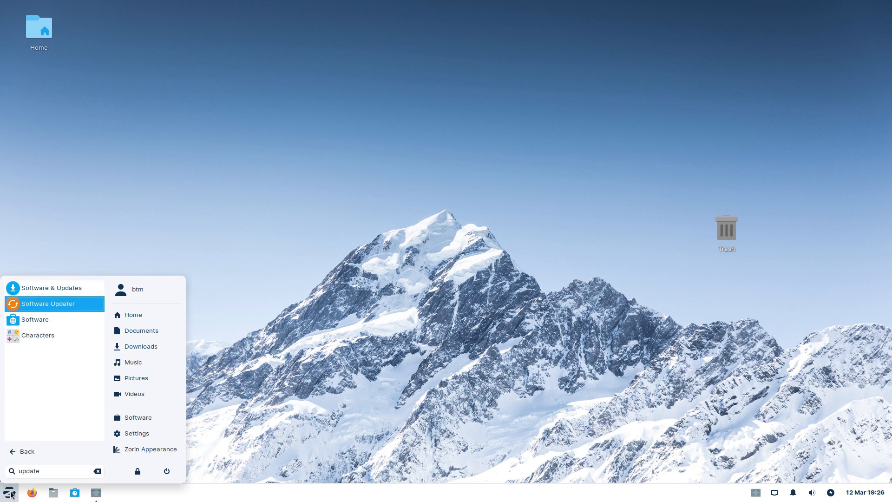
left_click(47, 303)
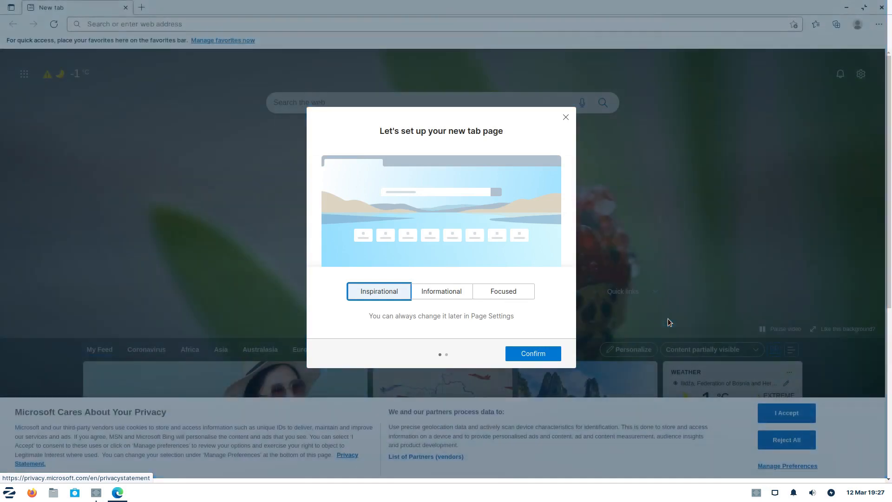
Finish Edge's first-run sync introduction and dismiss the privacy consent notice
left_click(532, 353)
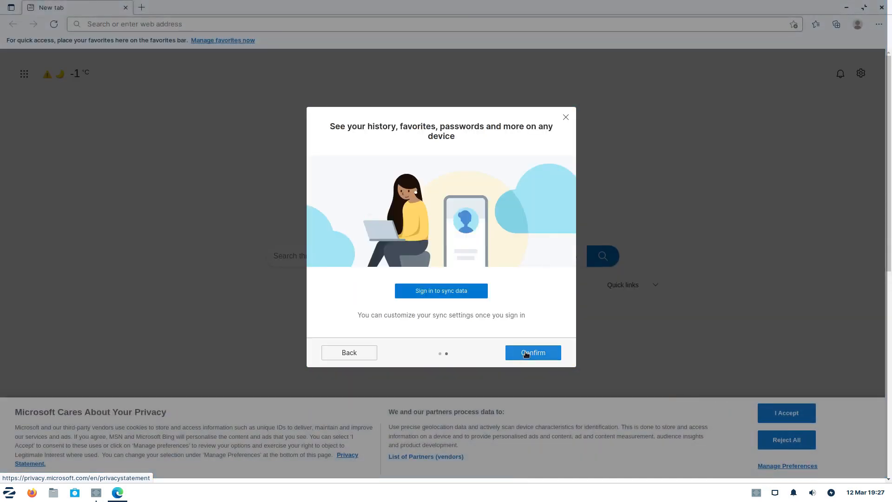
left_click(532, 352)
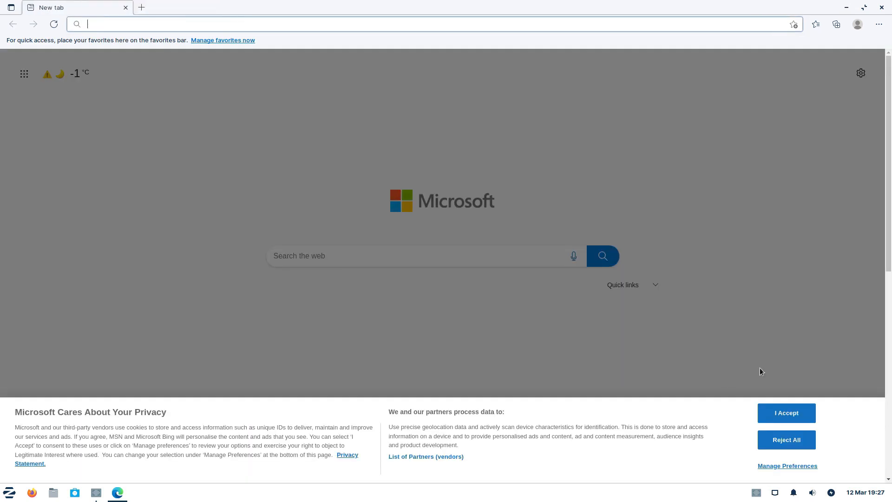
left_click(786, 413)
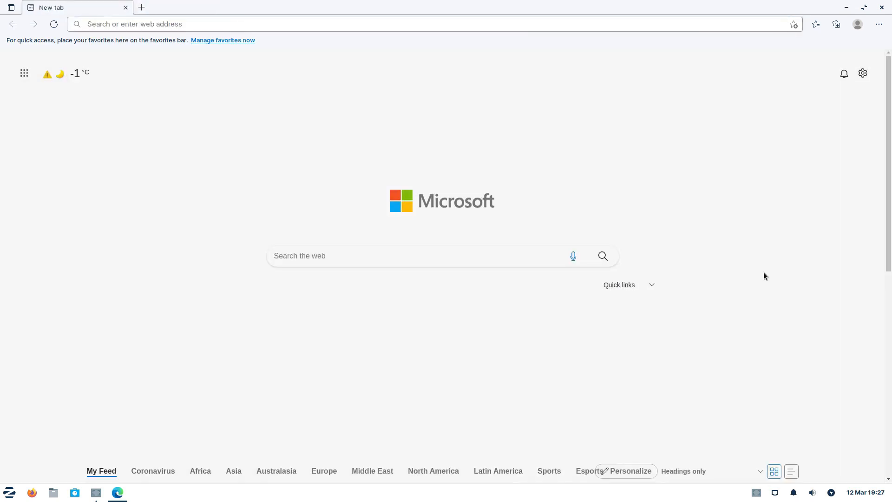
left_click(9, 492)
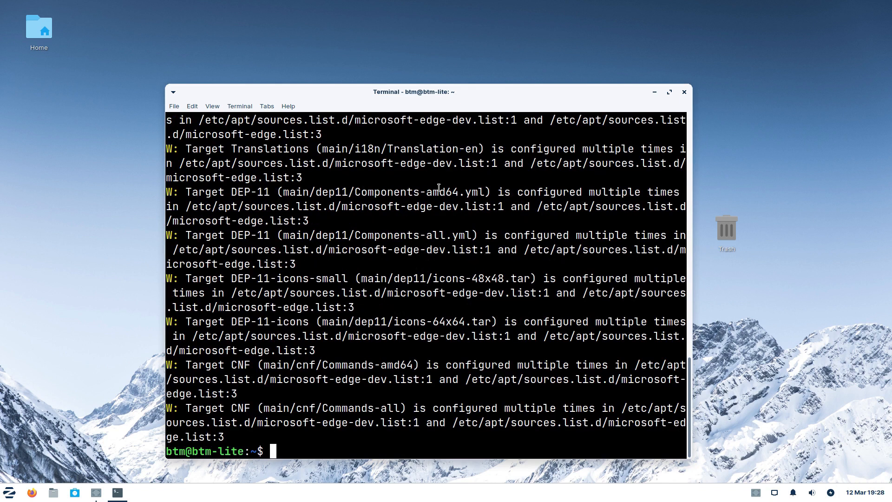
Close the Terminal showing duplicated Edge repository warnings
left_click(10, 492)
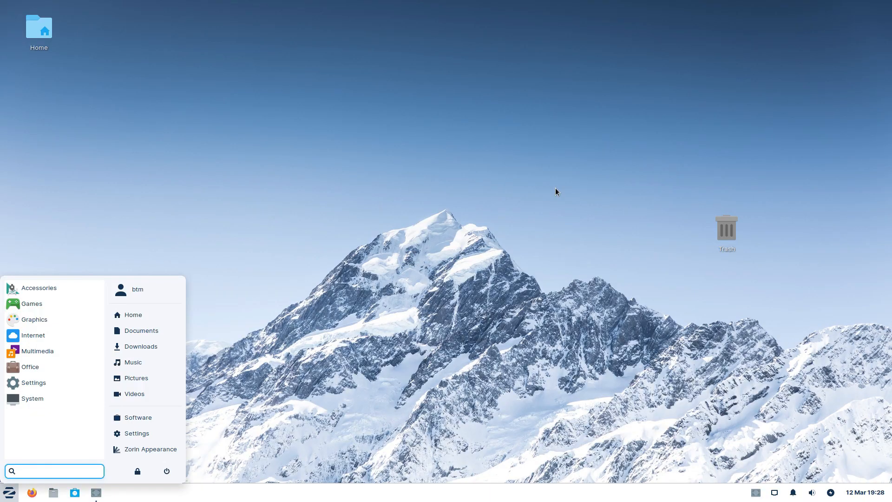
Open Software & Updates sources and select the Microsoft Edge stable repository entry
left_click(555, 191)
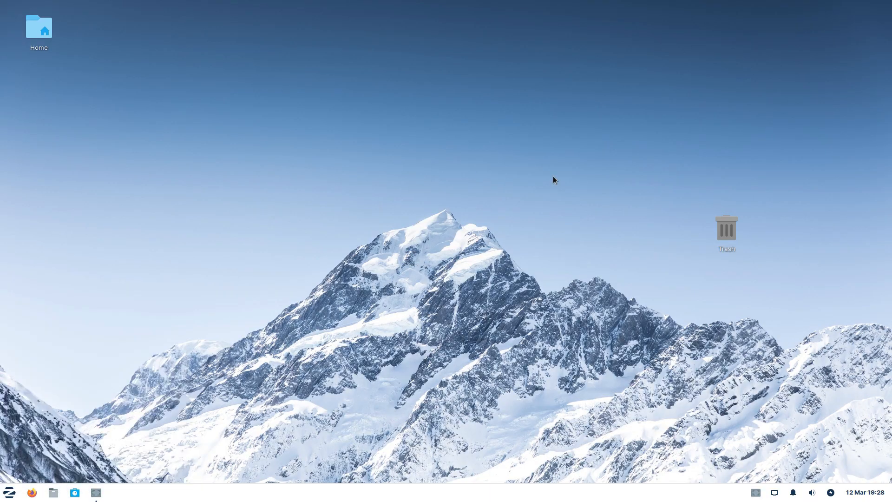
left_click(117, 493)
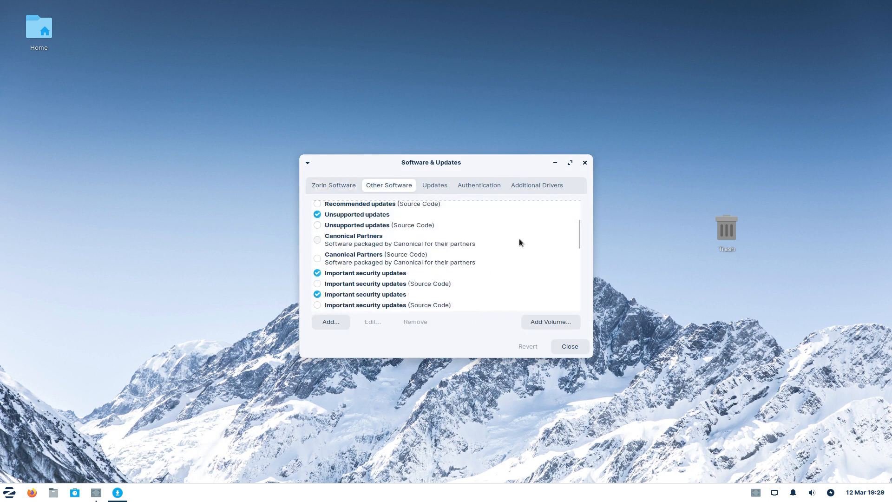
scroll("down", 3)
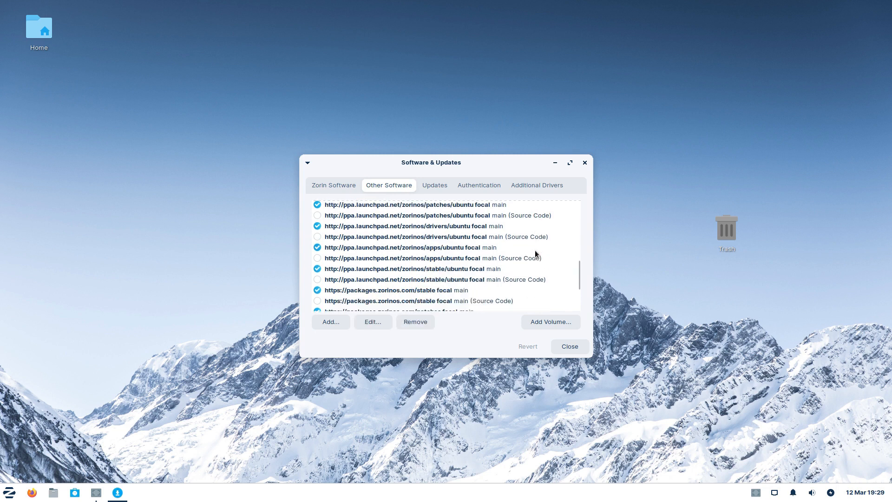
scroll("down", 3)
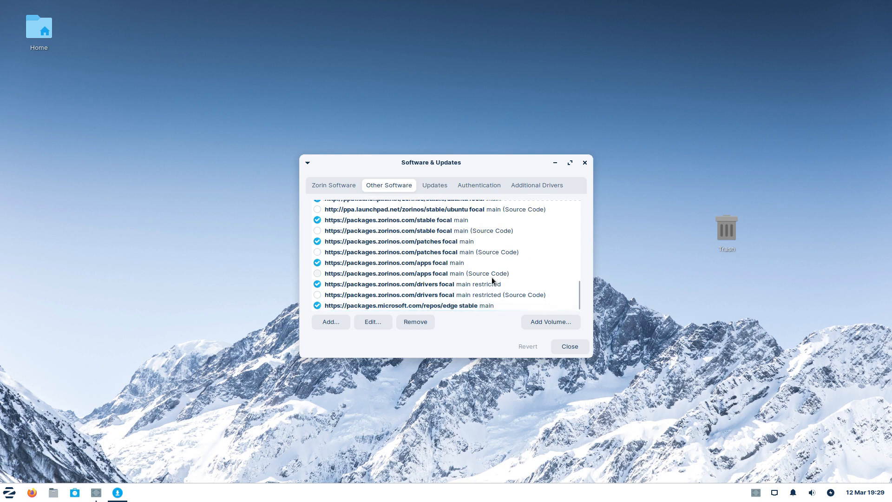
left_click(404, 305)
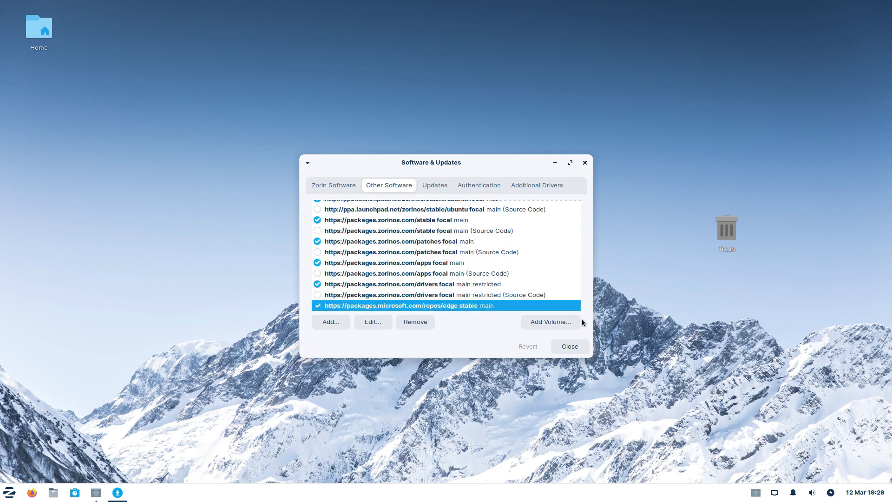
Remove the duplicate packages.microsoft.com/repos/edge entry, authenticate, and close the settings
scroll("down", 3)
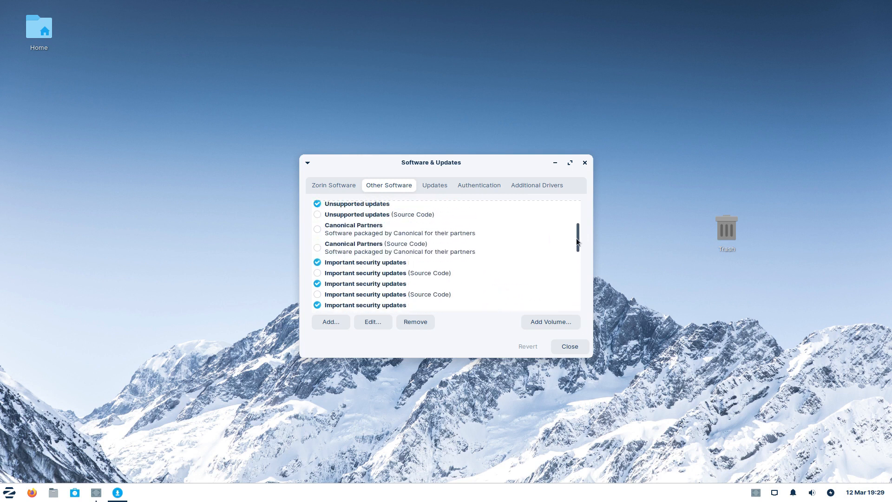
scroll("down", 3)
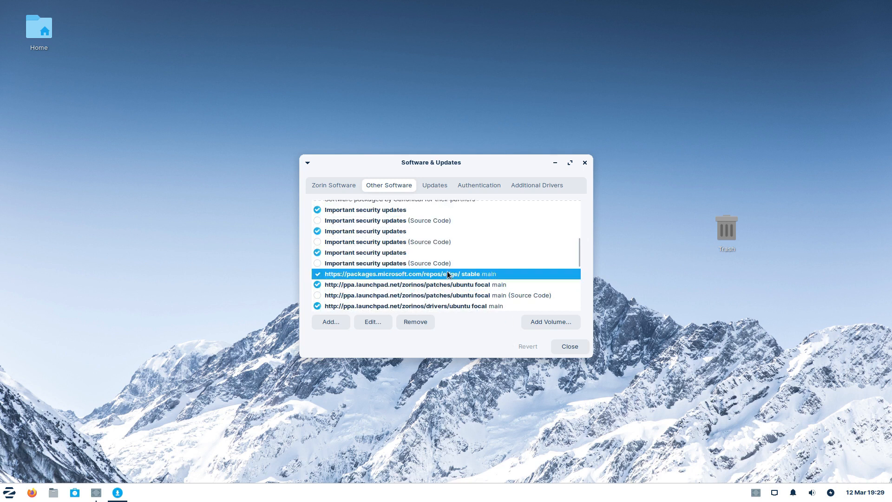
left_click(416, 321)
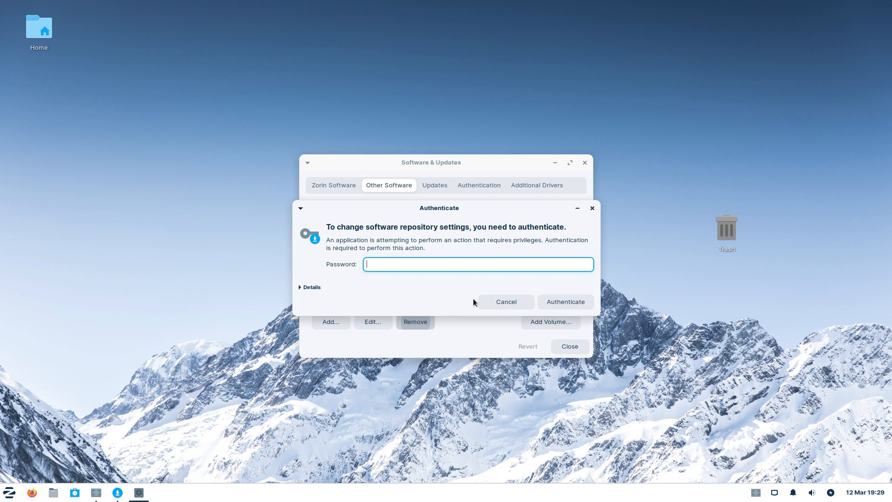
left_click(565, 301)
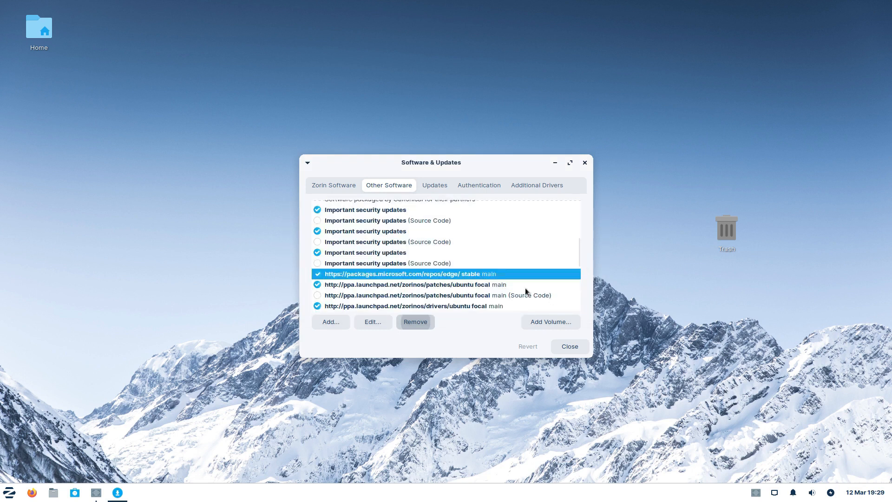
left_click(415, 321)
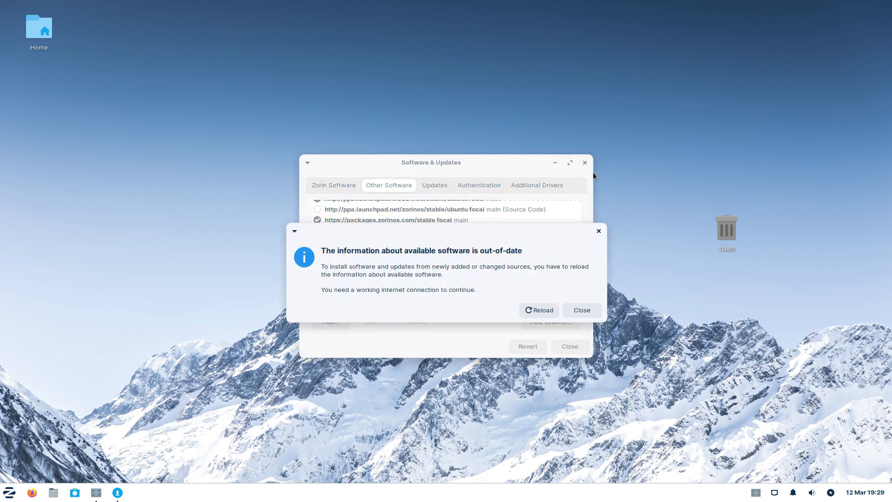
left_click(538, 310)
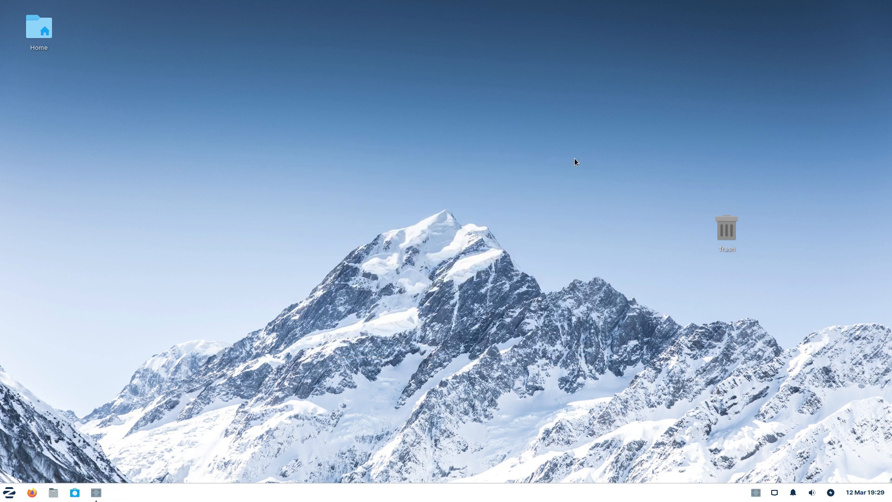
Relaunch Edge and open brave.com's Linux installation instructions
left_click(118, 492)
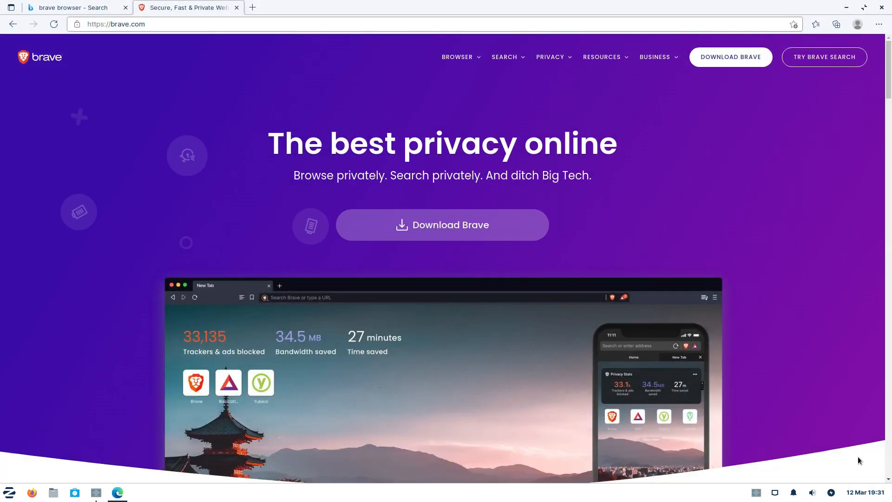
left_click(125, 8)
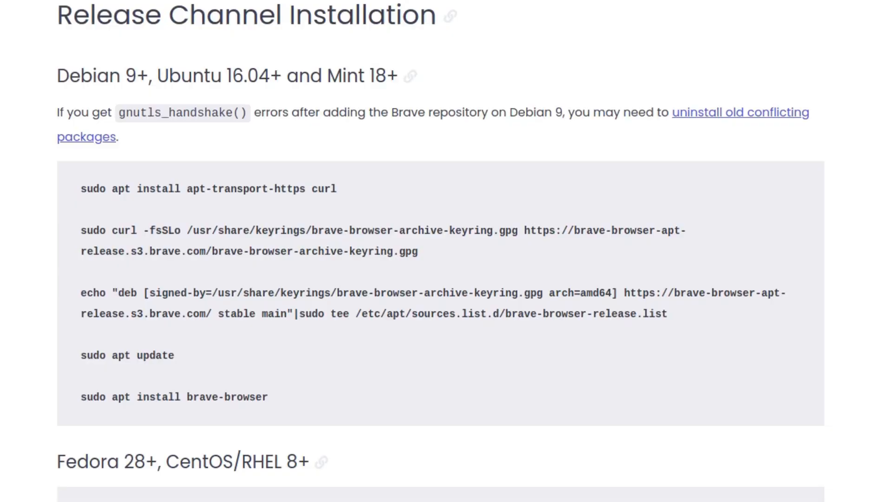
scroll("down", 3)
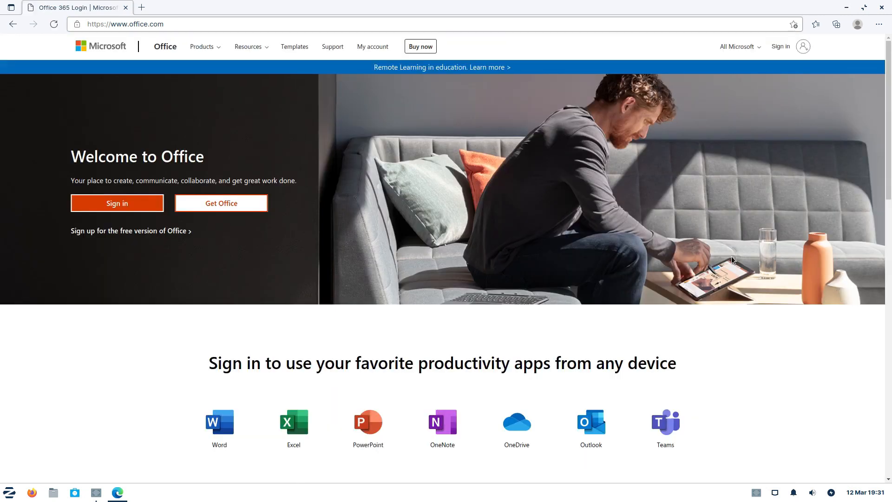
mouse_move(798, 373)
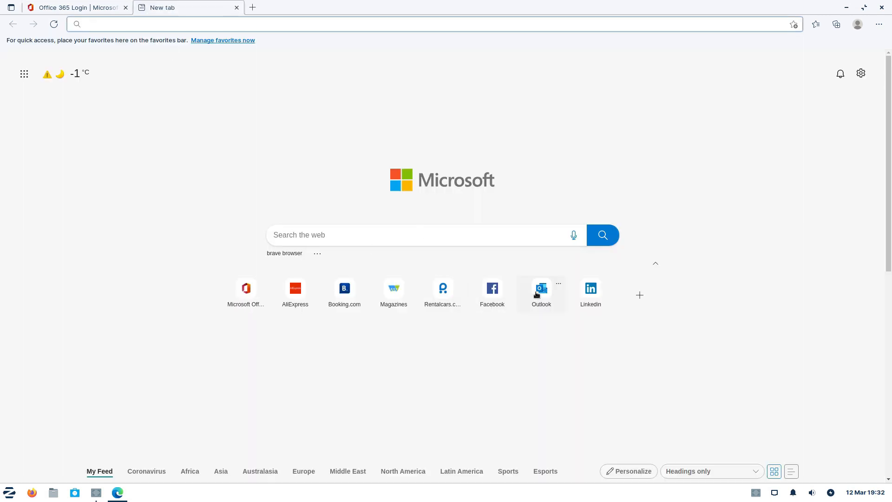
Open Outlook from the new tab page's quick links
left_click(540, 287)
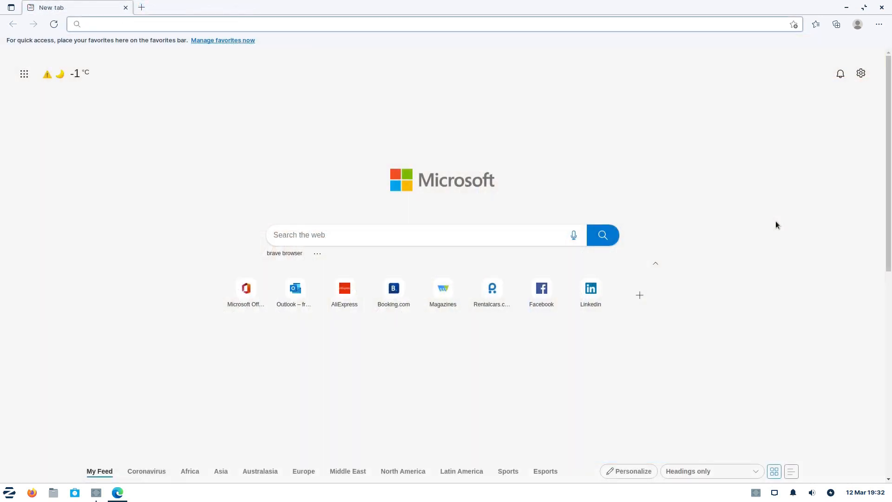
Open Edge Settings and view About Microsoft Edge, version 99.0.1150.38
left_click(878, 24)
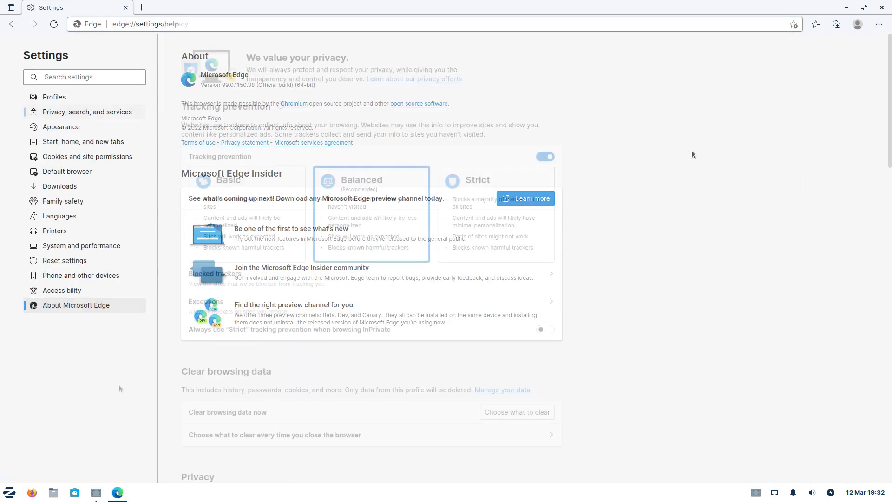
left_click(62, 127)
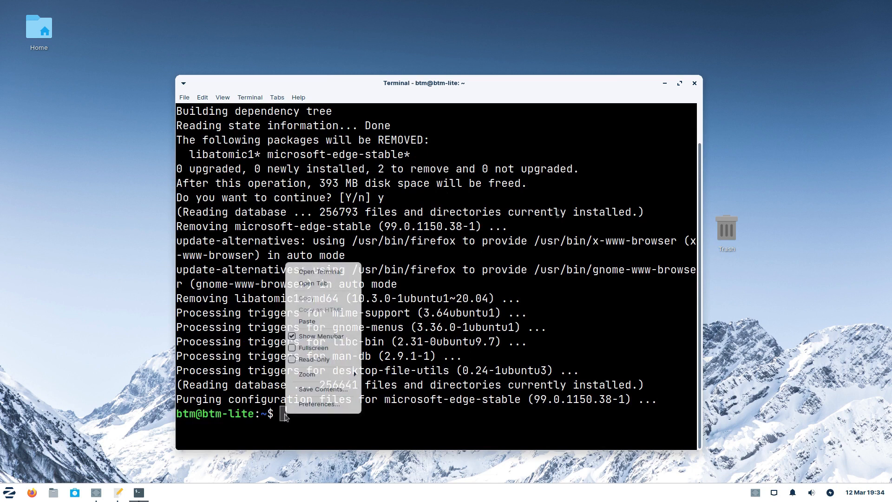
Delete Microsoft's trusted GPG key files with sudo rm, then close the terminal
type("sudo rm /etc/apt/trusted.gpg.d/microsoft.*")
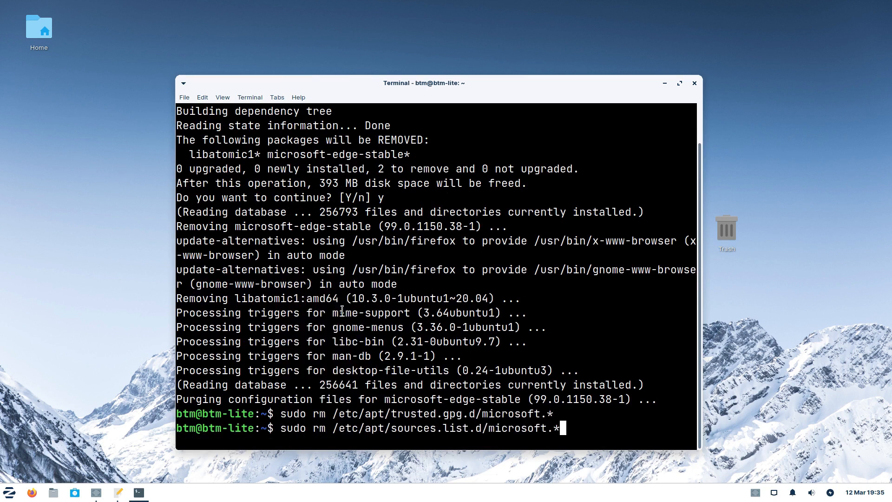
key("Return")
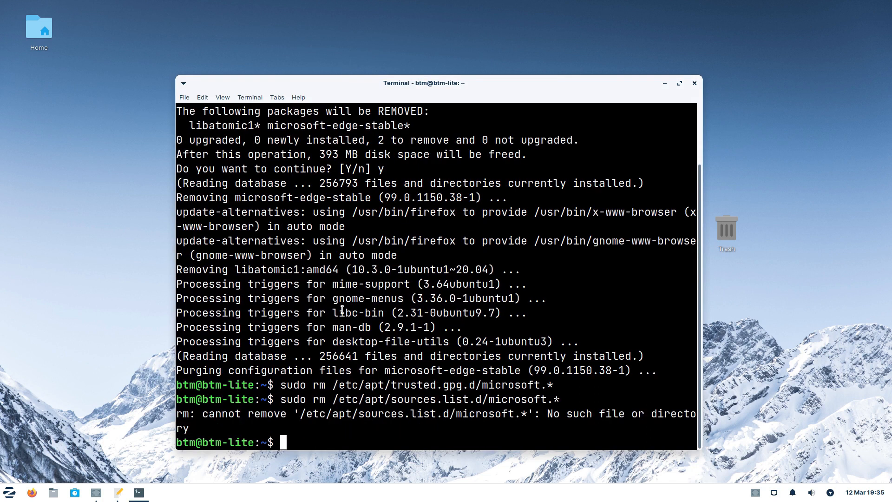
left_click(693, 83)
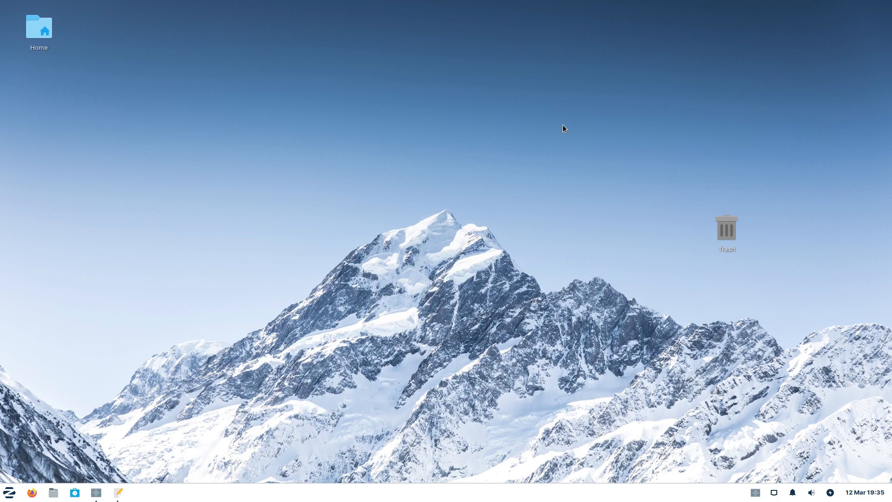
Remove the packages.microsoft.com/repos/edge stable source and authenticate the change
left_click(9, 492)
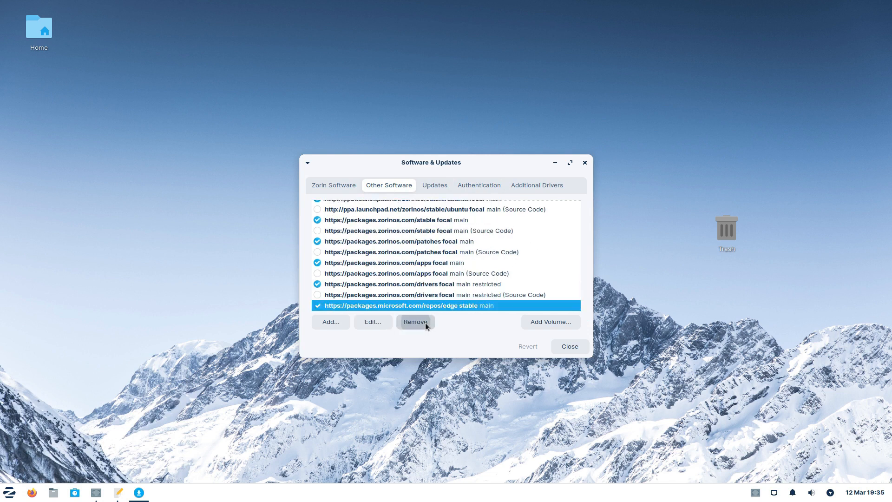
left_click(415, 321)
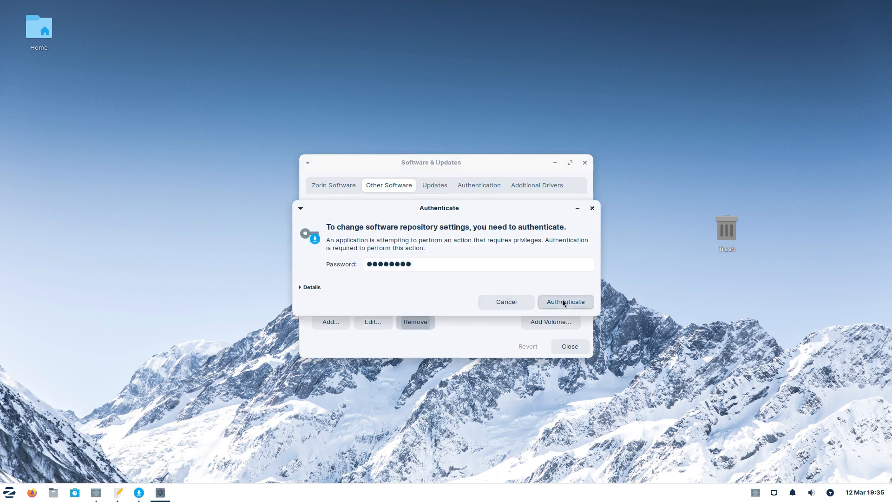
left_click(565, 302)
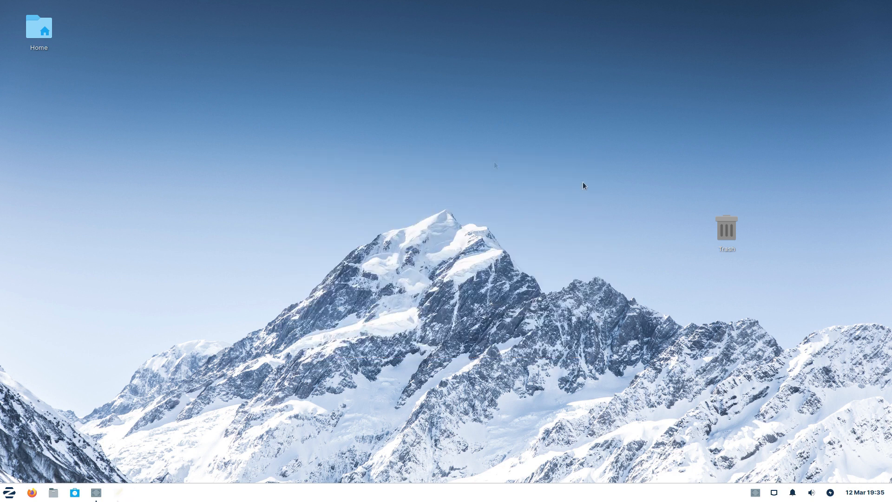
mouse_move(85, 382)
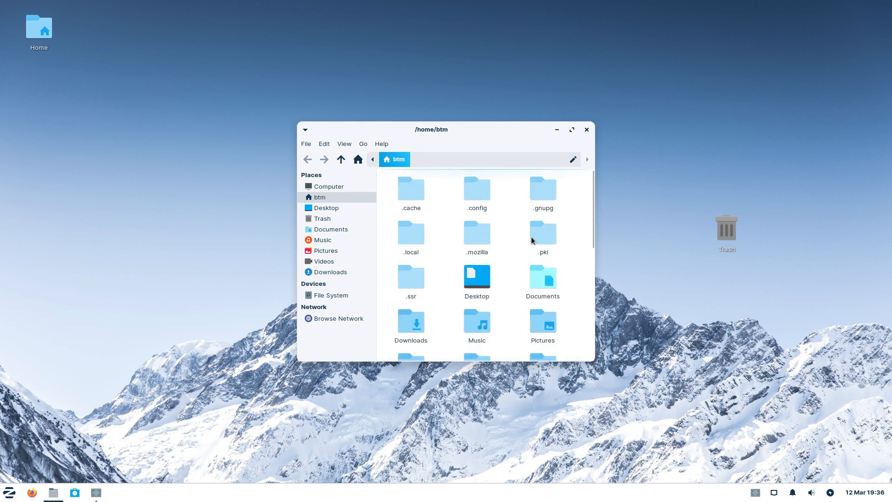
Open the hidden .config folder in the btm home directory
double_click(476, 187)
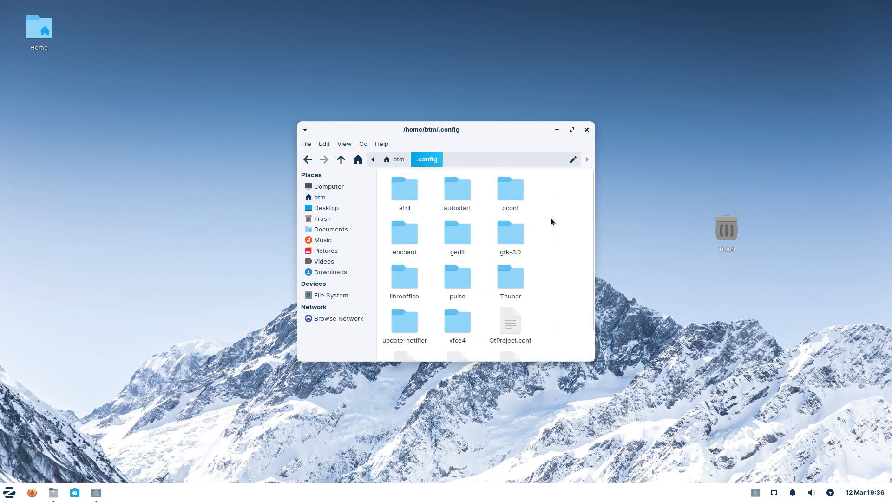
left_click(398, 160)
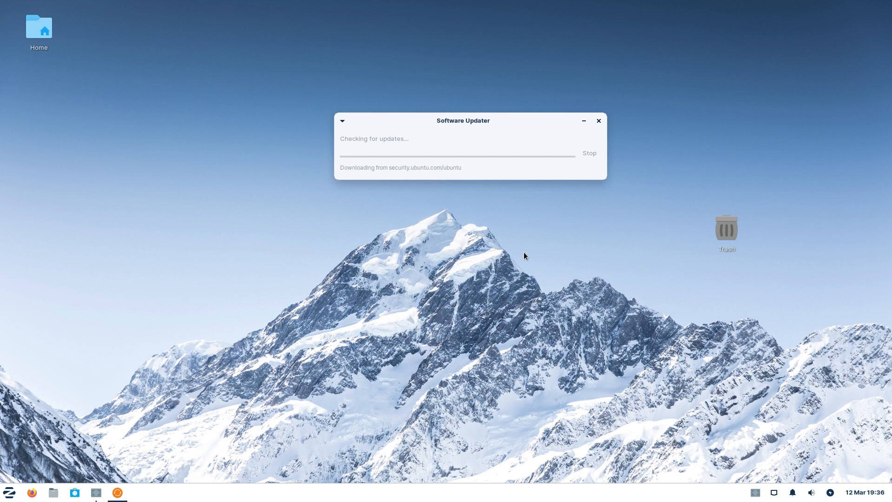
Stop the Software Updater check, then run sudo apt update in Terminal Emulator
left_click(598, 120)
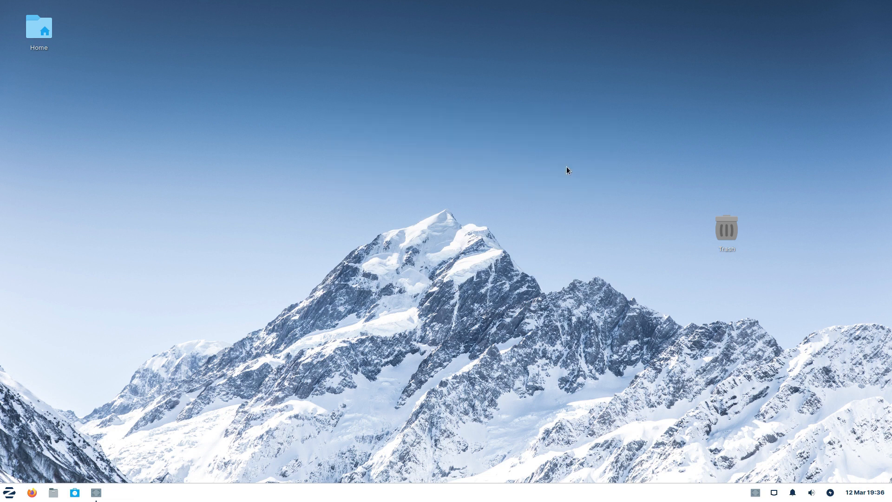
type("termina")
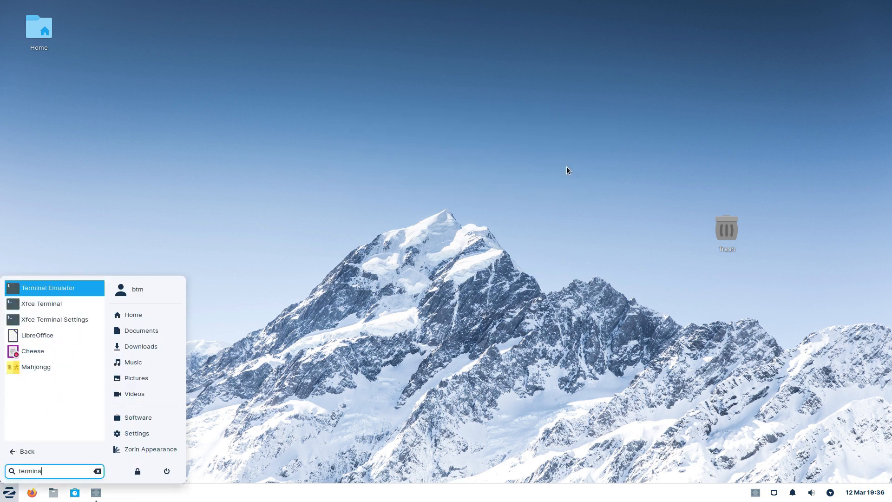
left_click(48, 287)
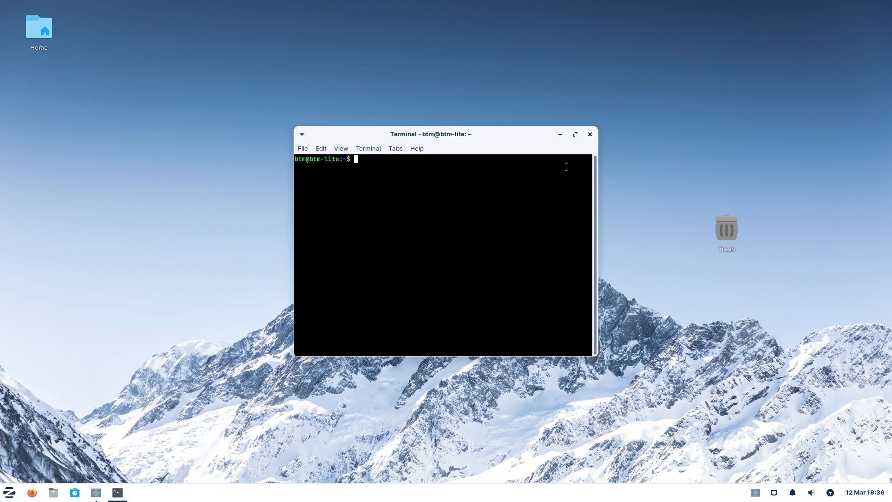
type("sudo apt update")
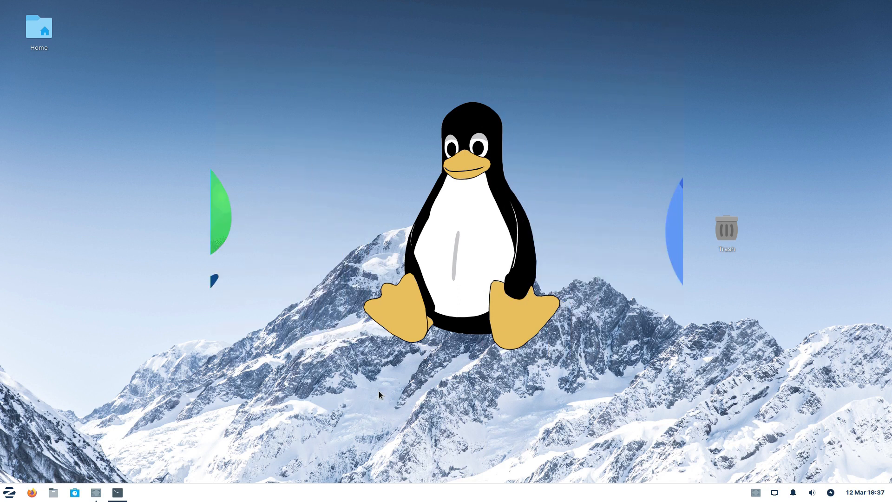
left_click(10, 492)
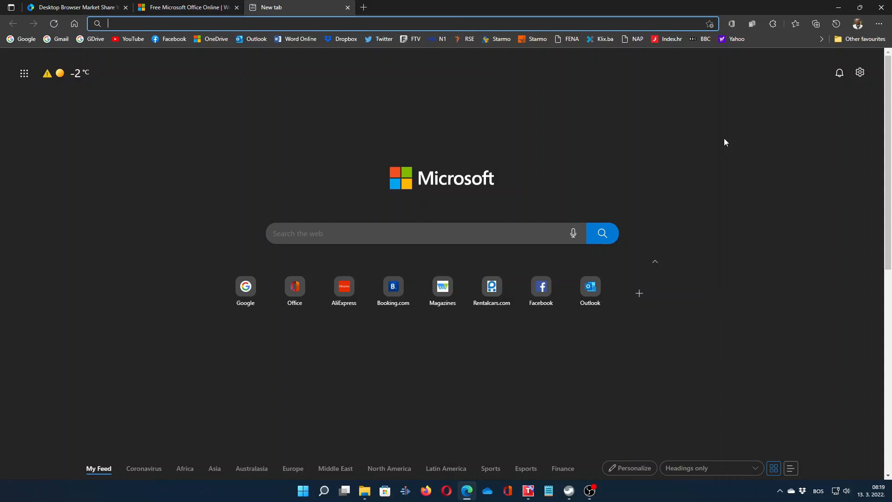
key("F11")
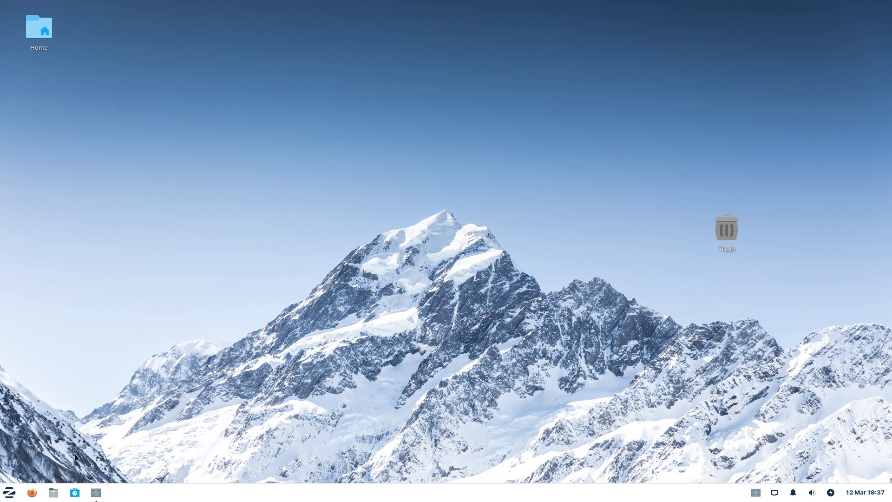
mouse_move(623, 154)
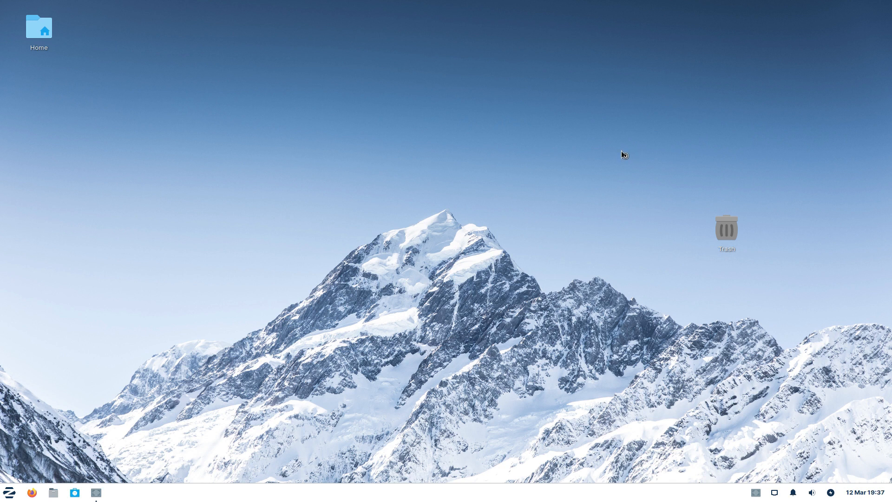
Install ungoogled-chromium from the Chromium page's Source dropdown in Software
left_click(74, 492)
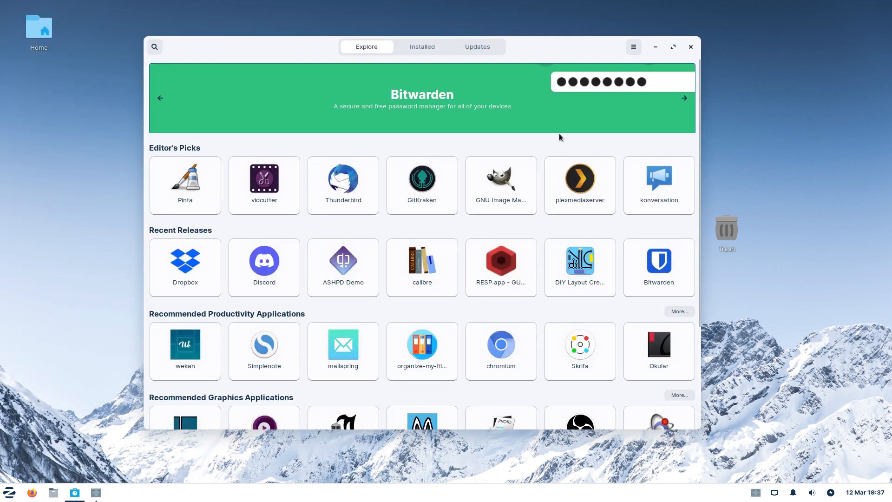
mouse_move(566, 147)
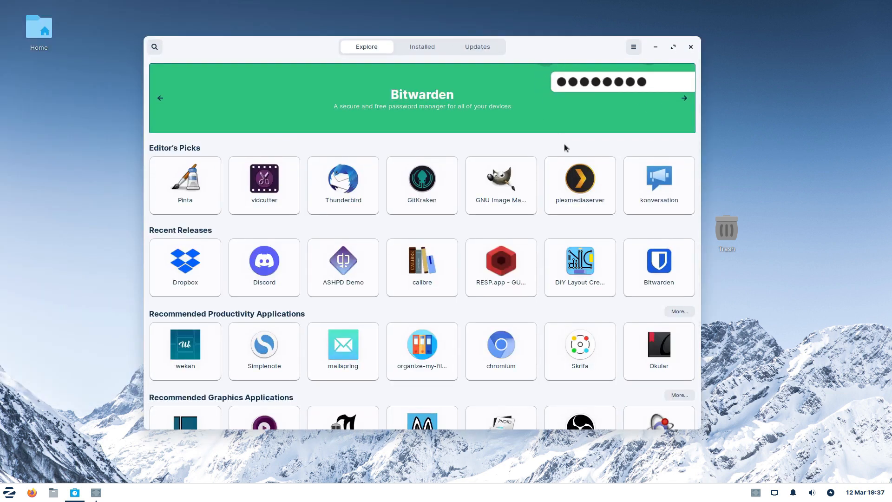
left_click(501, 351)
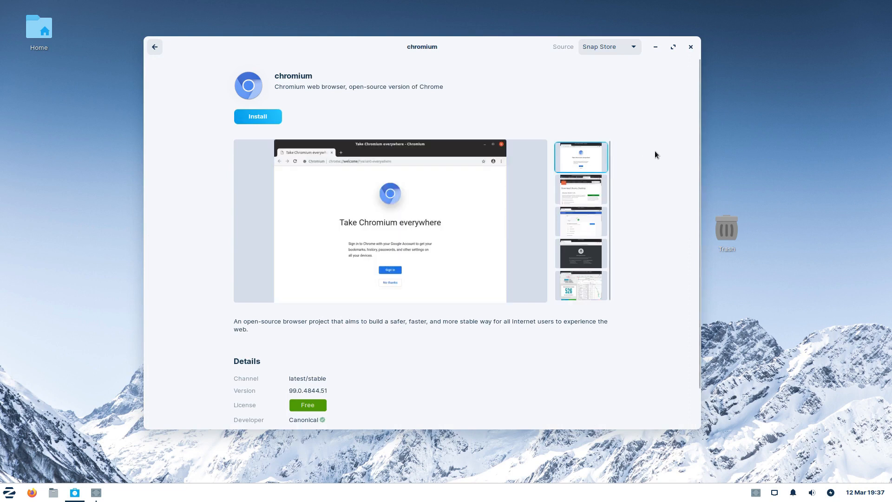
left_click(608, 46)
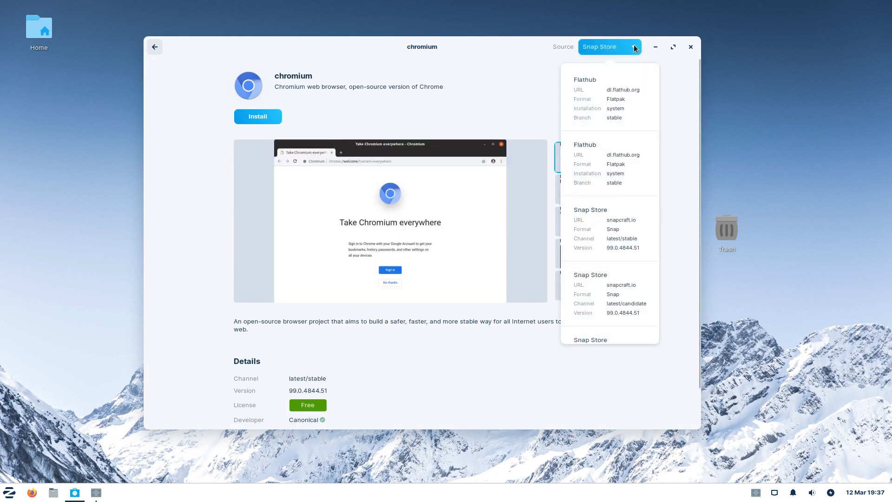
scroll("down", 3)
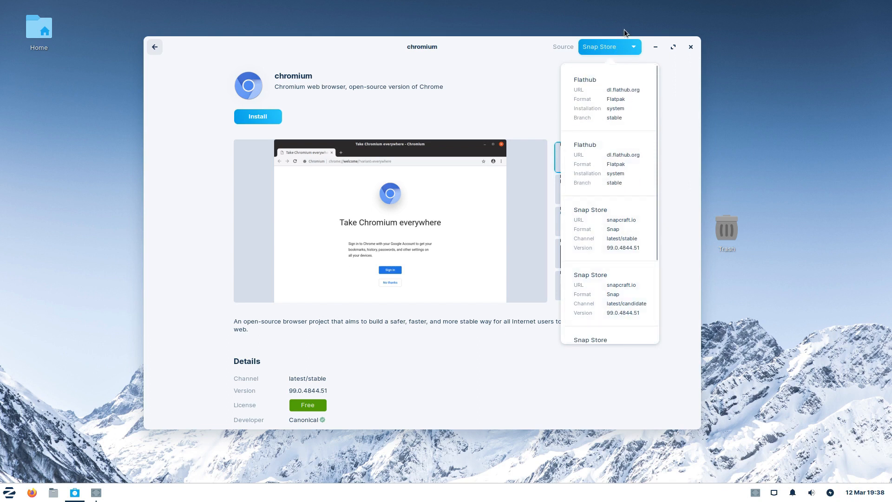
scroll("down", 3)
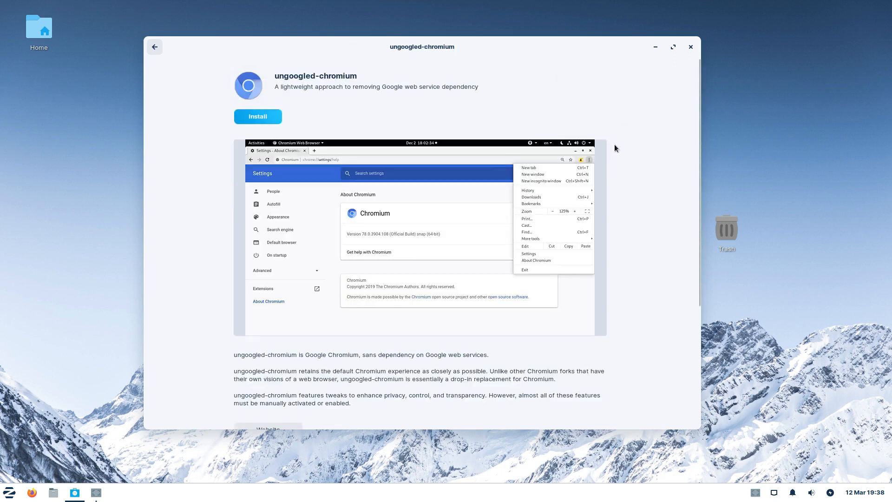
left_click(257, 116)
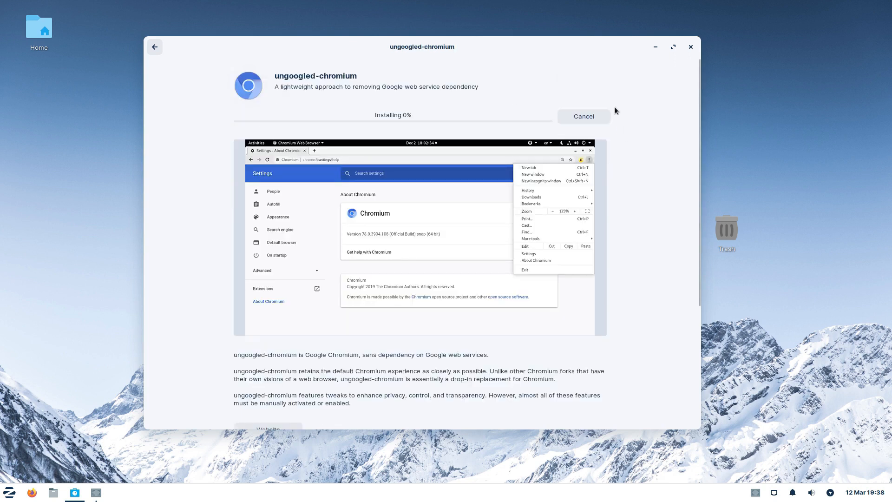
mouse_move(638, 164)
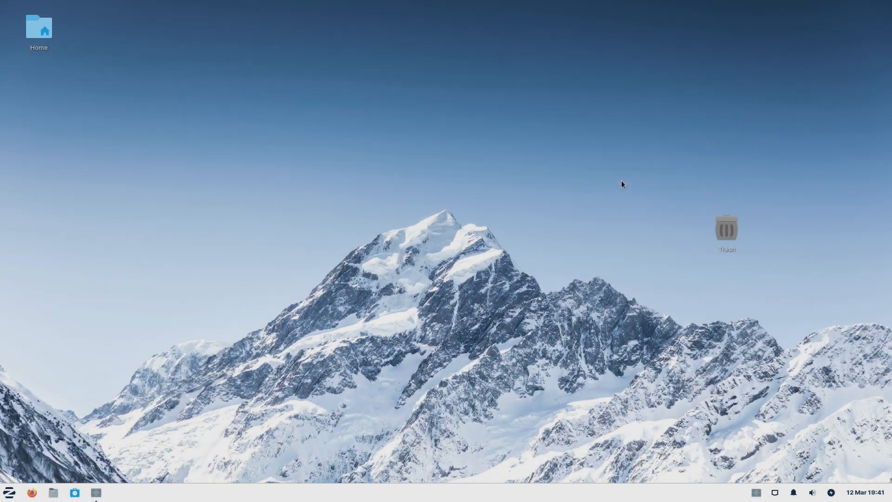
Launch ungoogled-chromium from the Zorin Internet menu and click its address bar
left_click(10, 492)
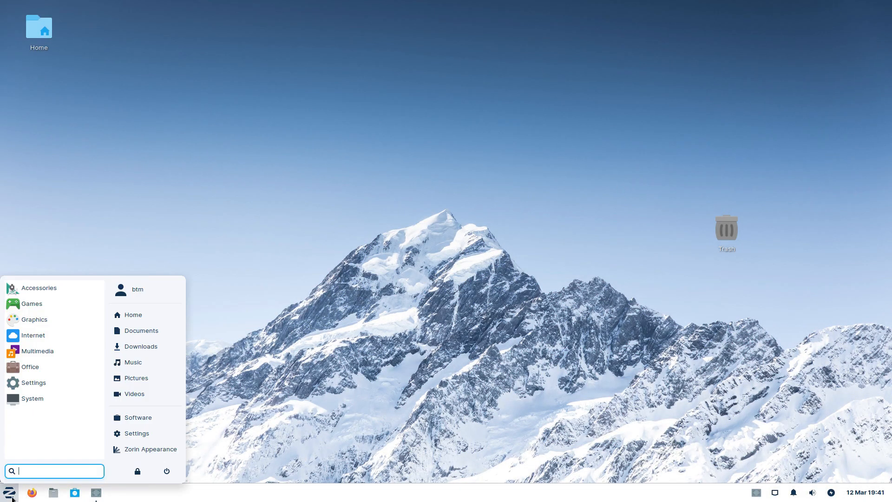
left_click(33, 336)
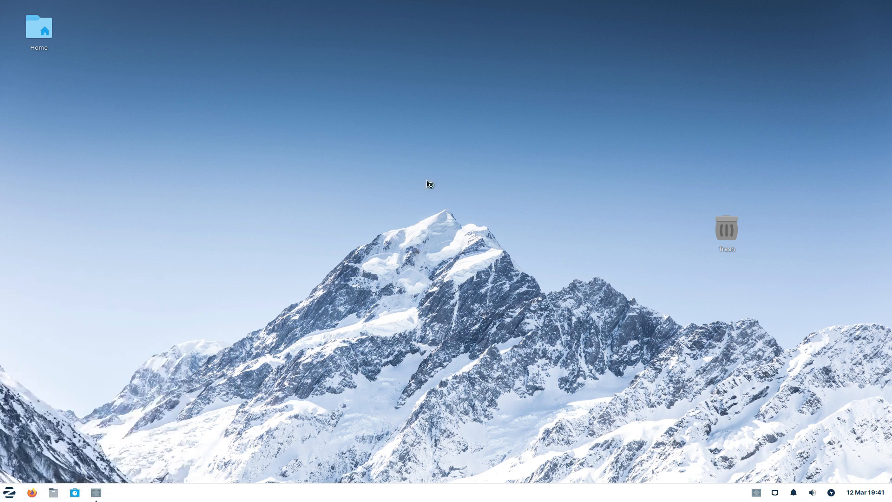
mouse_move(690, 138)
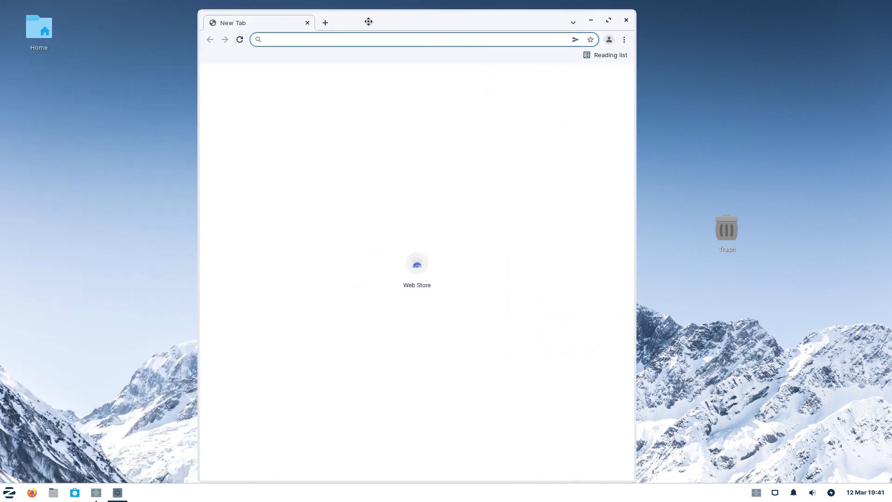
left_click(608, 21)
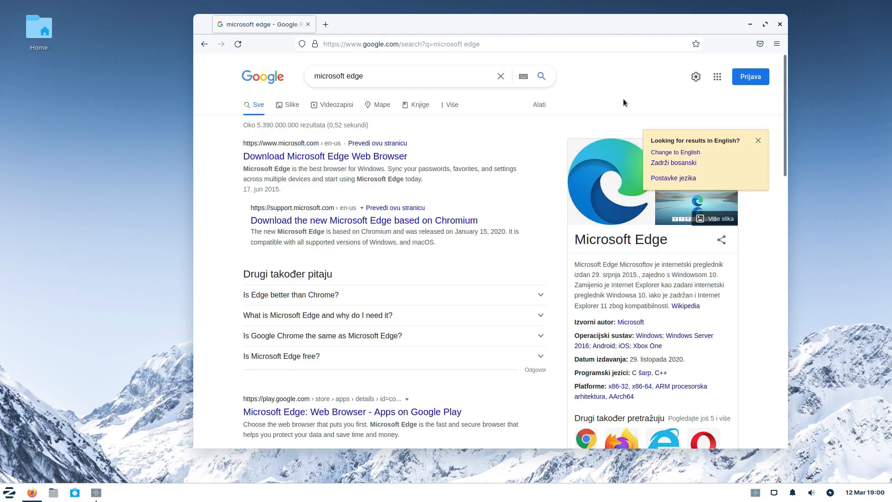
mouse_move(429, 141)
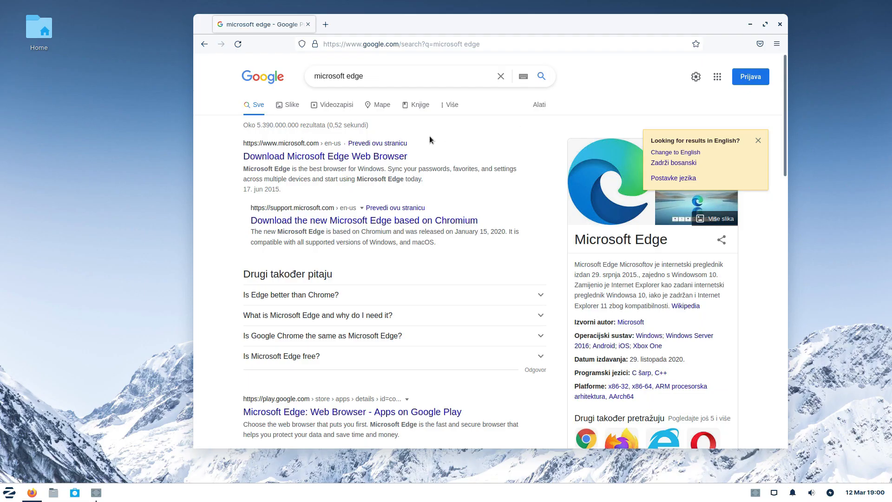
Open the 'Download Microsoft Edge Web Browser' result, then close Firefox
left_click(325, 156)
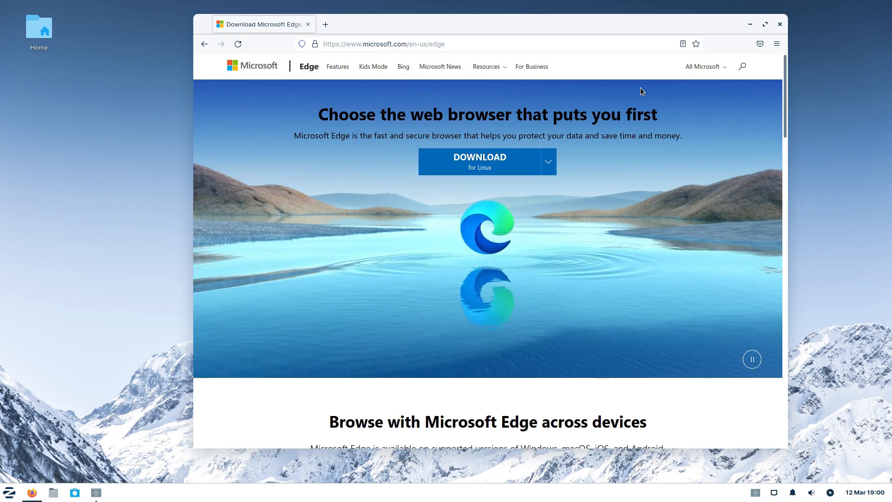
left_click(779, 24)
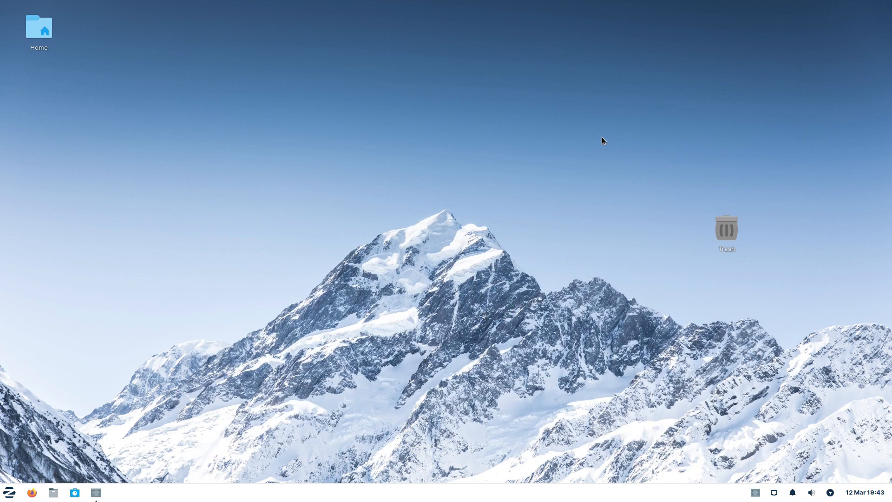